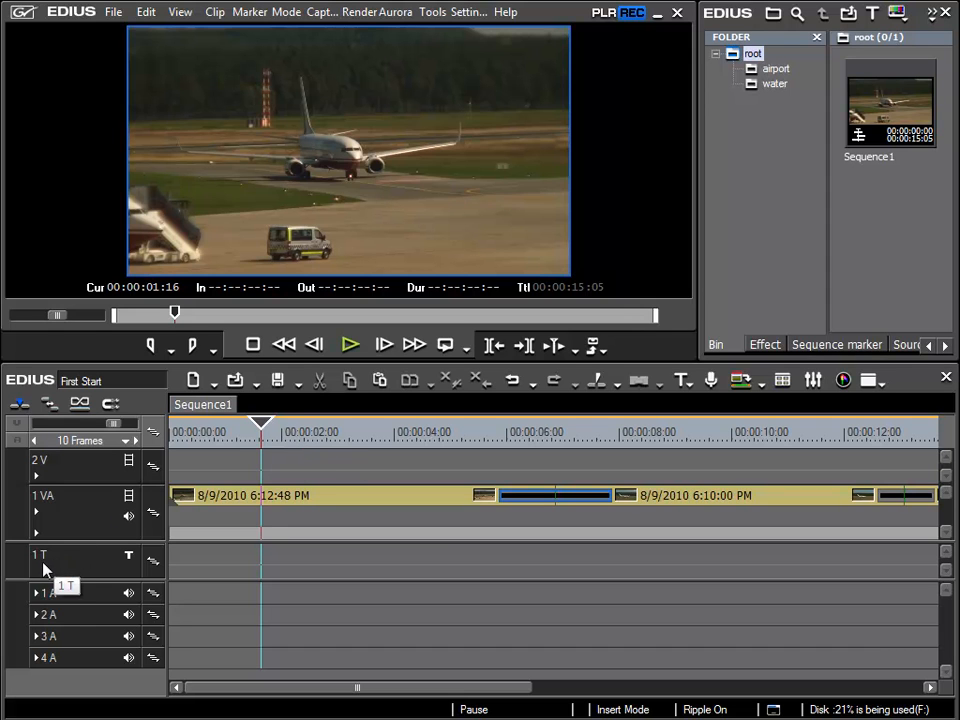
mouse_move(198, 570)
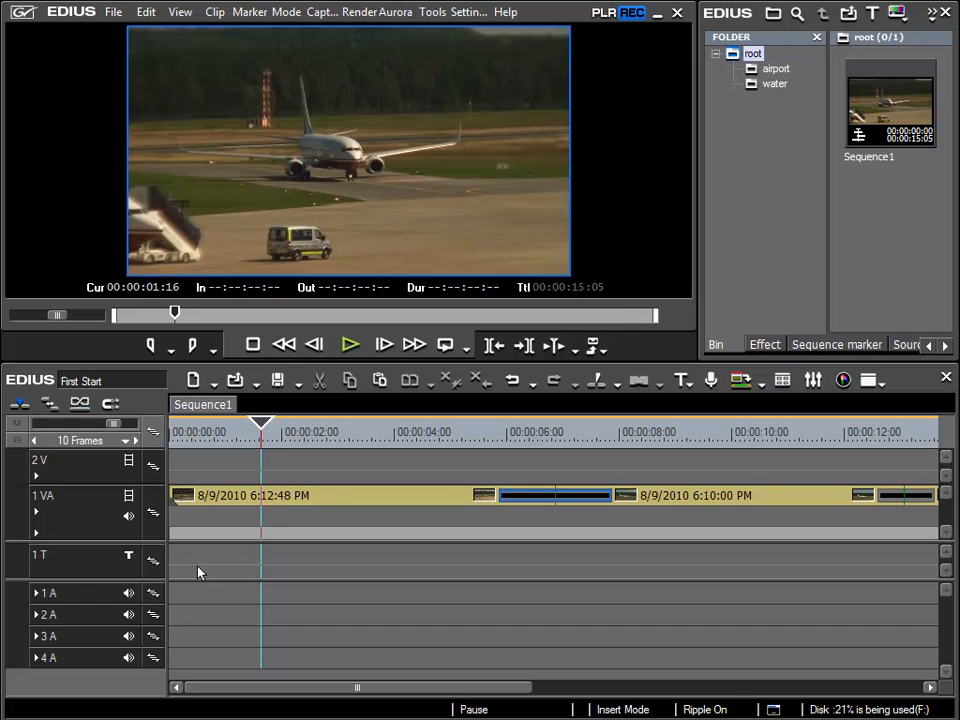
mouse_move(68, 564)
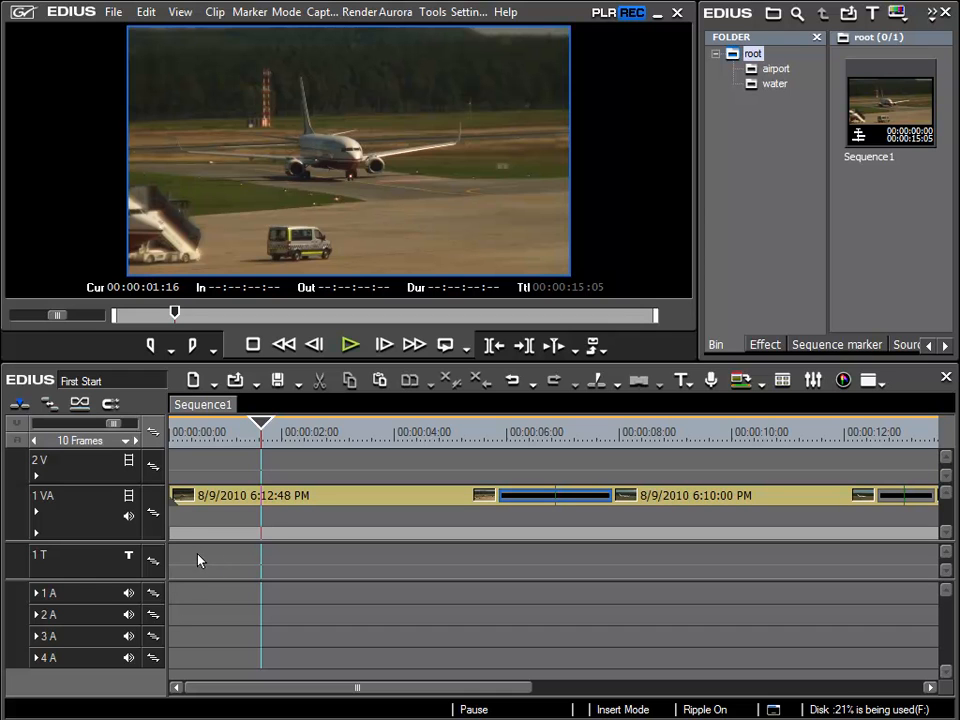
- Create a new QuickTitler clip from the empty 1T title track's context menu
right_click(210, 560)
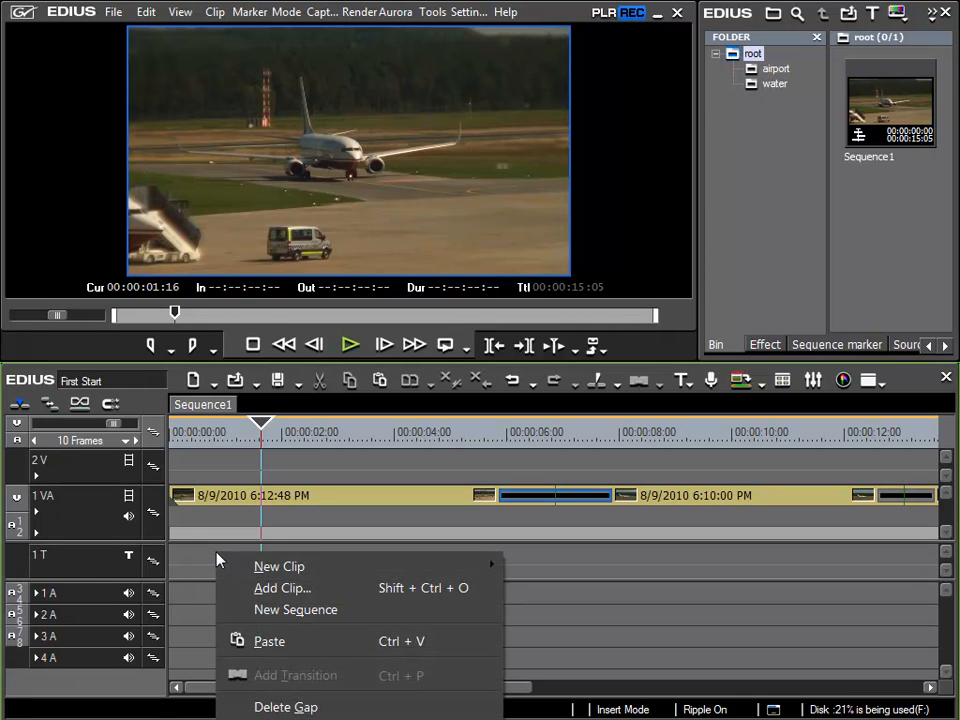
mouse_move(280, 566)
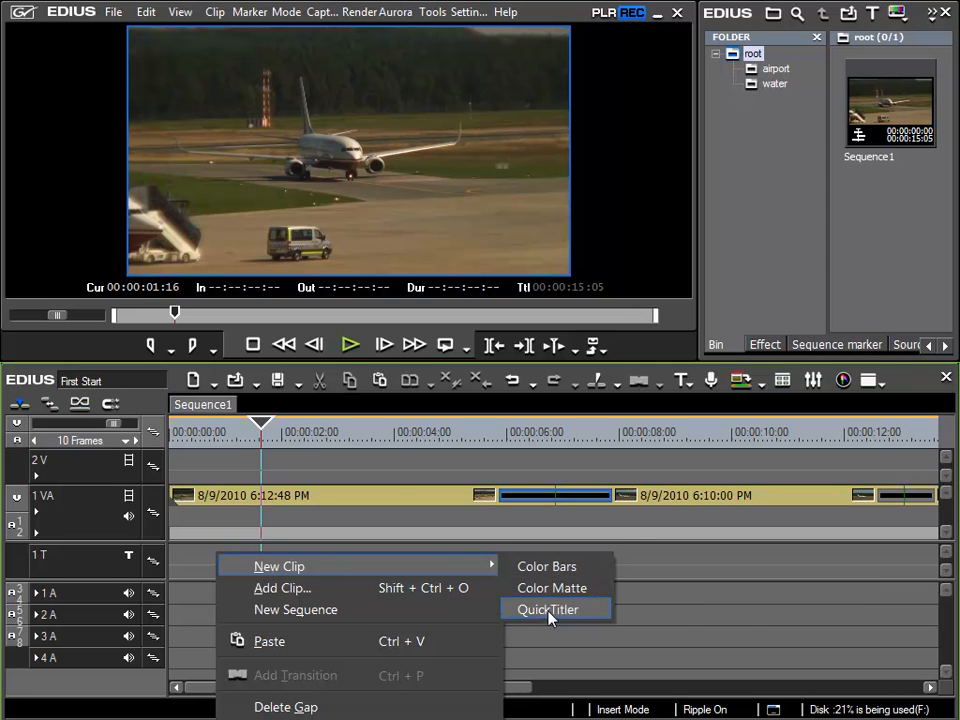
click(548, 608)
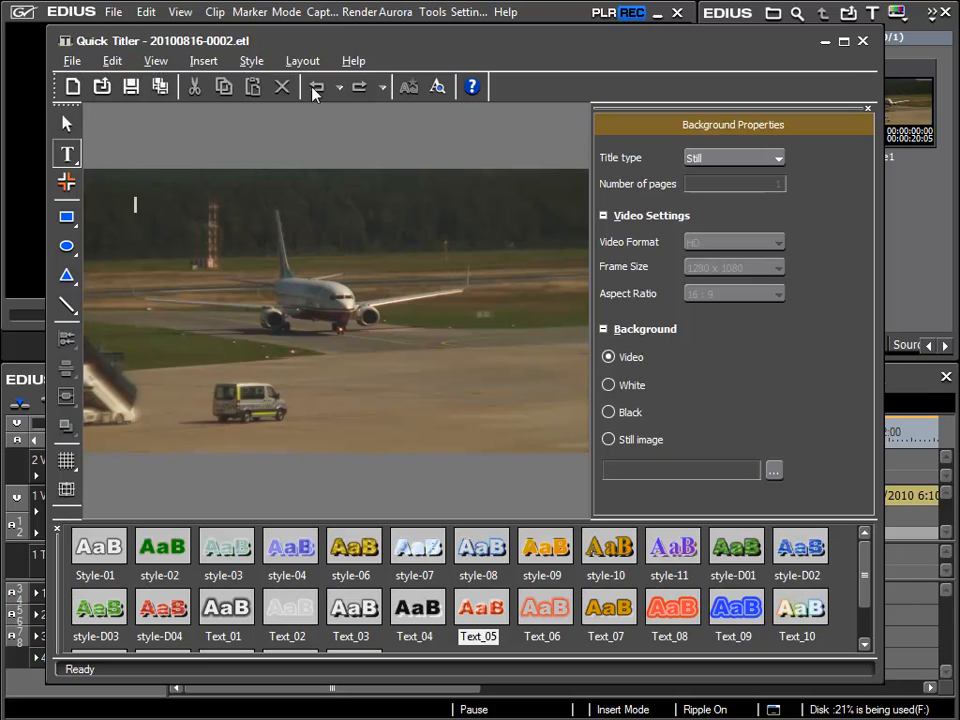
- Save the blank title to the timeline, then discard it so the title track is empty again
click(862, 40)
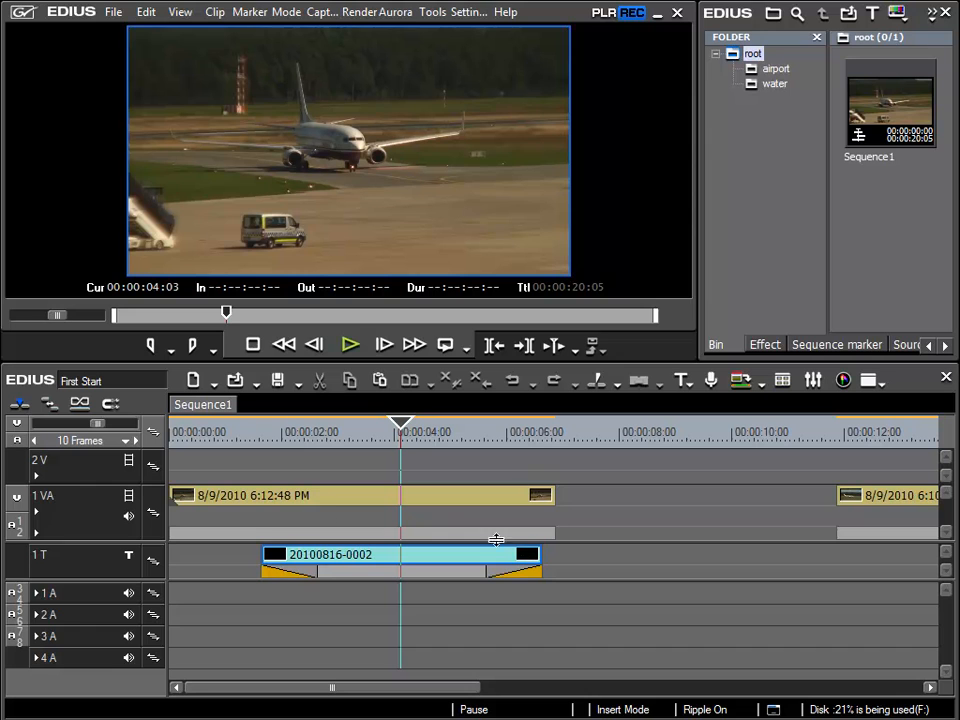
mouse_move(640, 516)
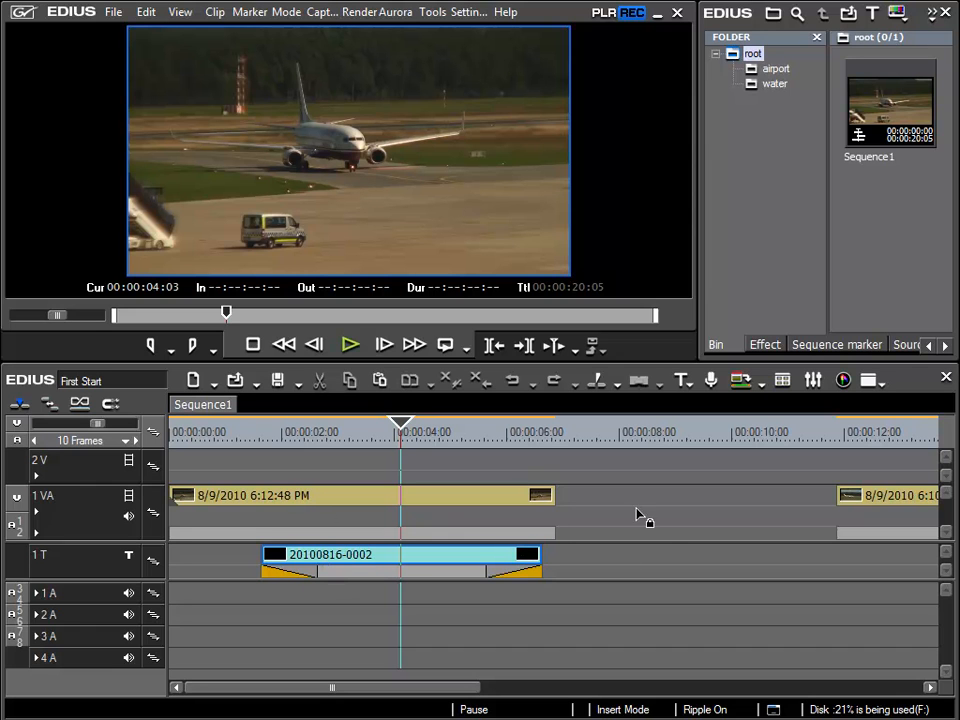
mouse_move(840, 504)
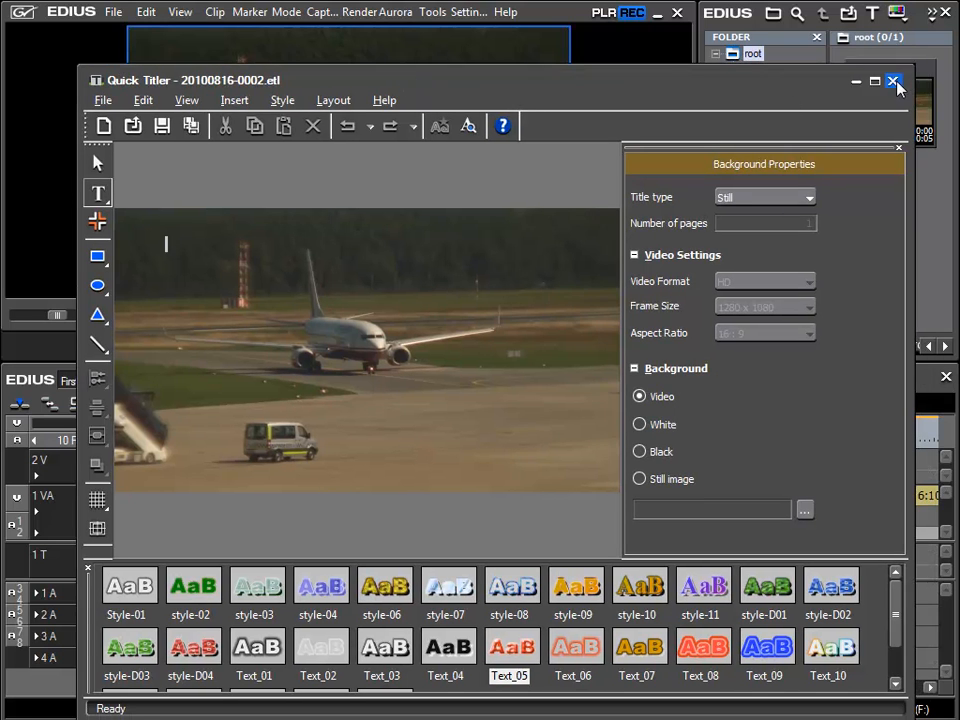
click(892, 80)
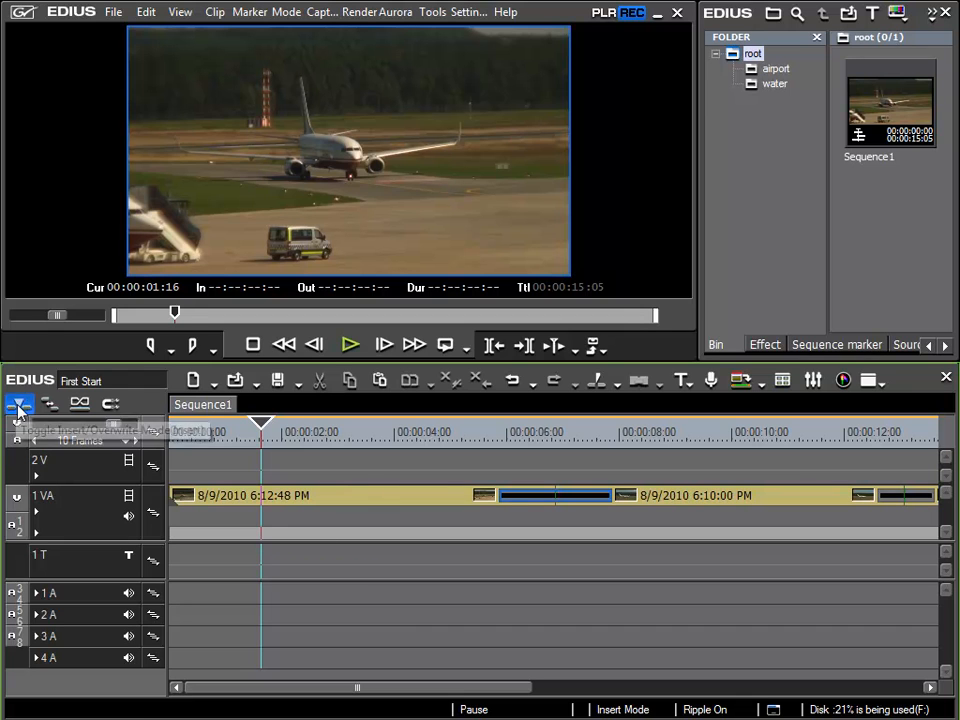
- Switch the timeline to overwrite mode and start a fresh QuickTitler clip on the 1T track
click(18, 404)
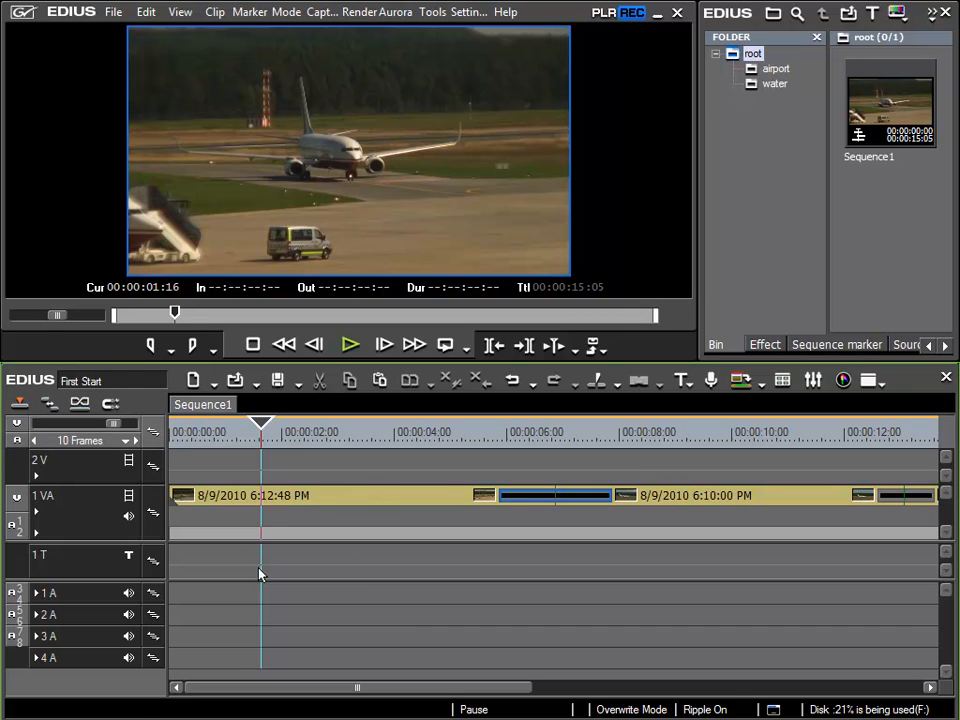
mouse_move(236, 556)
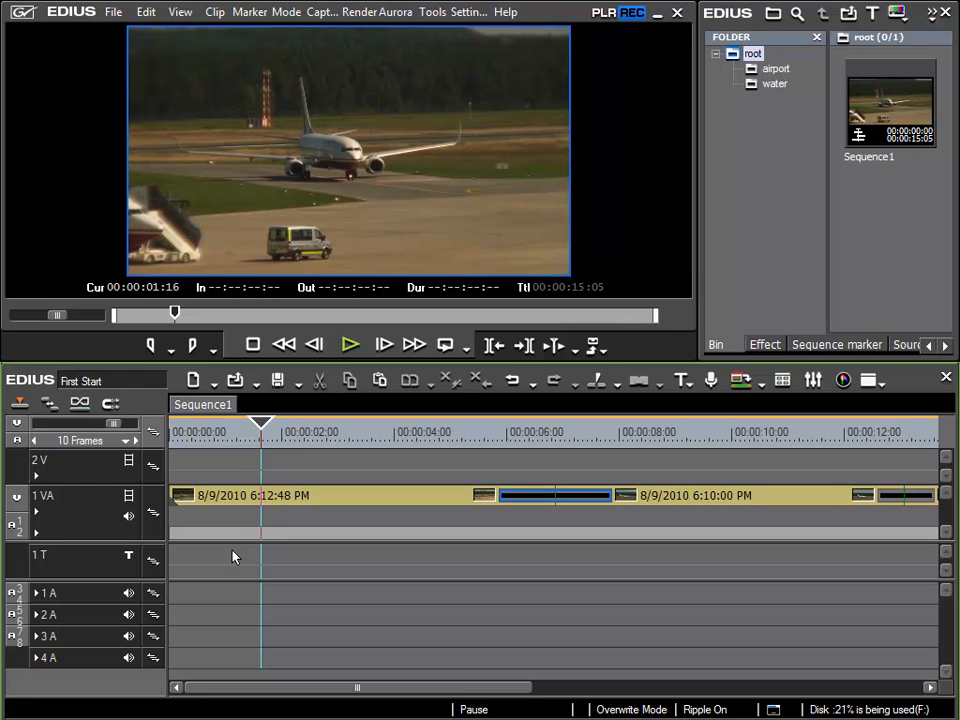
right_click(234, 556)
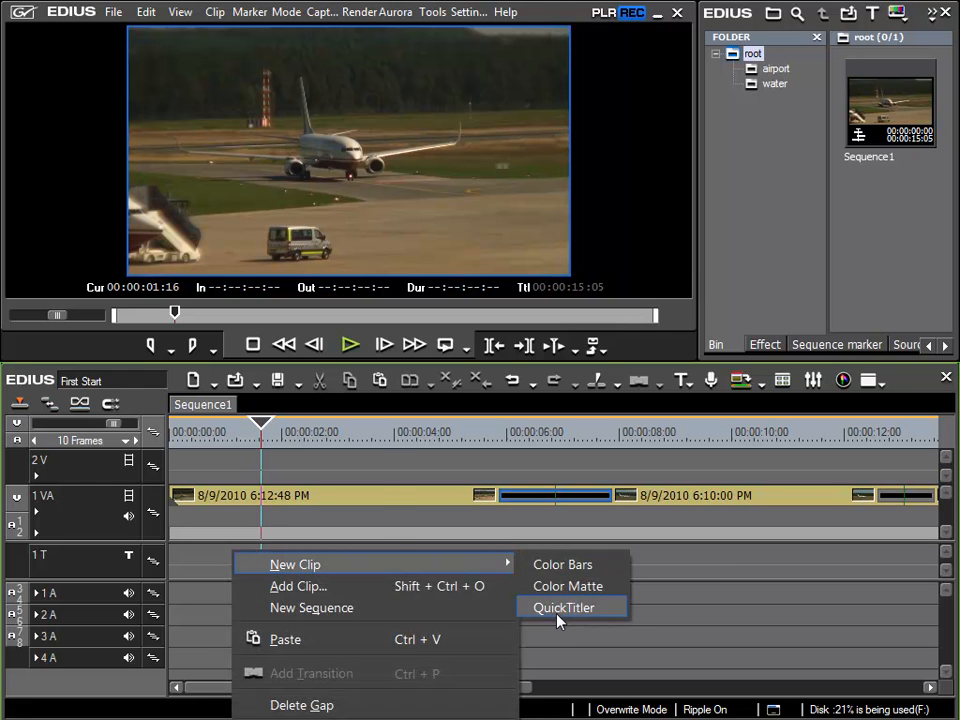
click(564, 608)
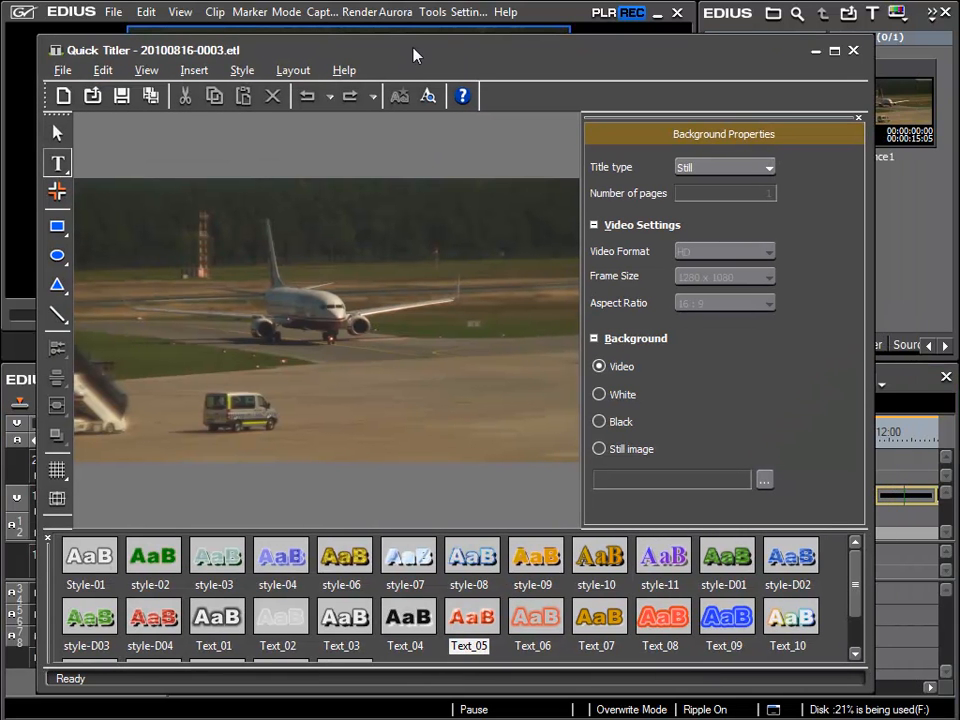
mouse_move(738, 374)
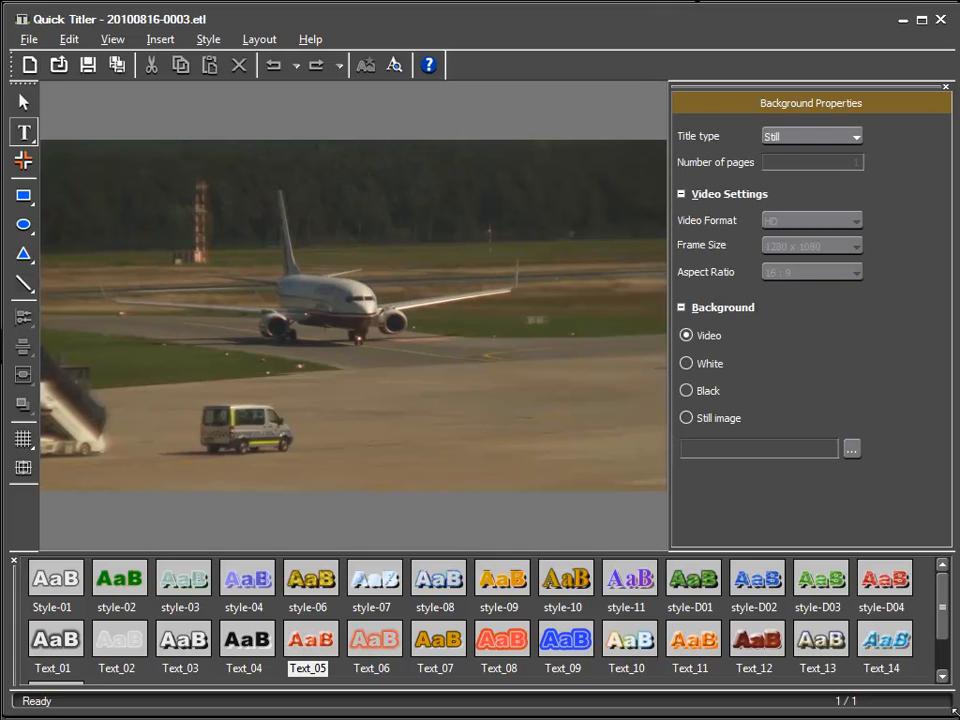
mouse_move(108, 198)
text(At t)
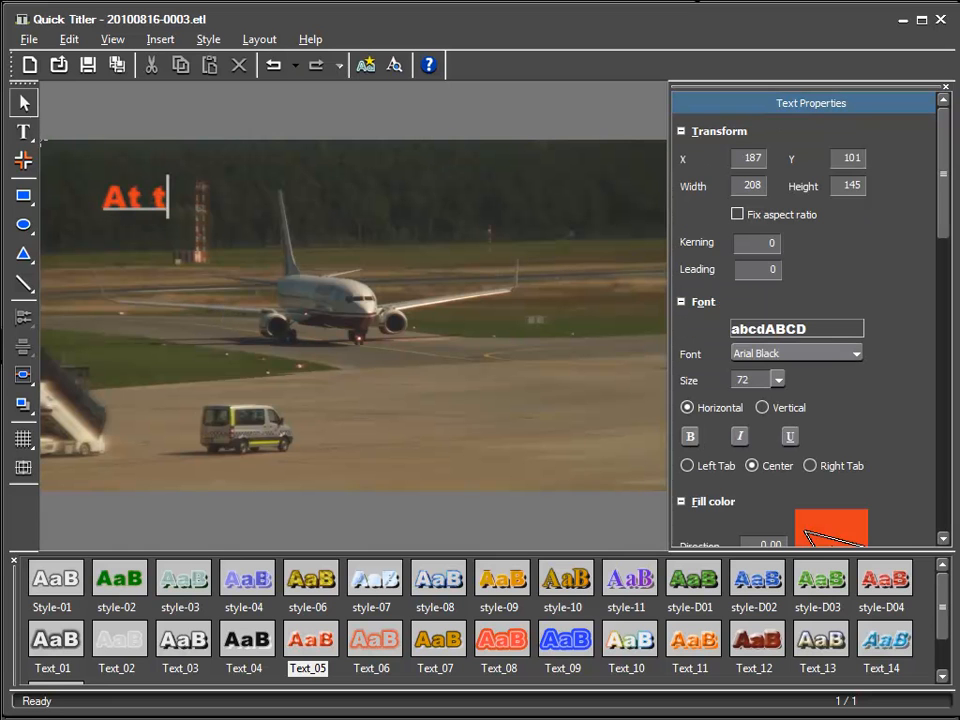
- Enter the title text 'At the Airport' on the canvas over the footage
text(he)
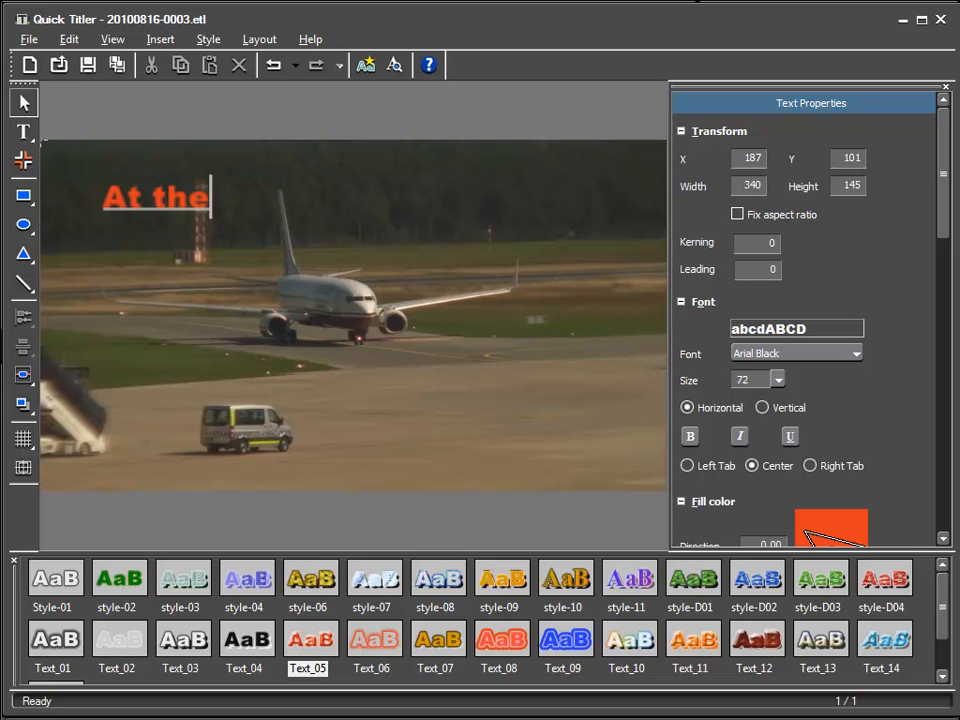
text(Airp)
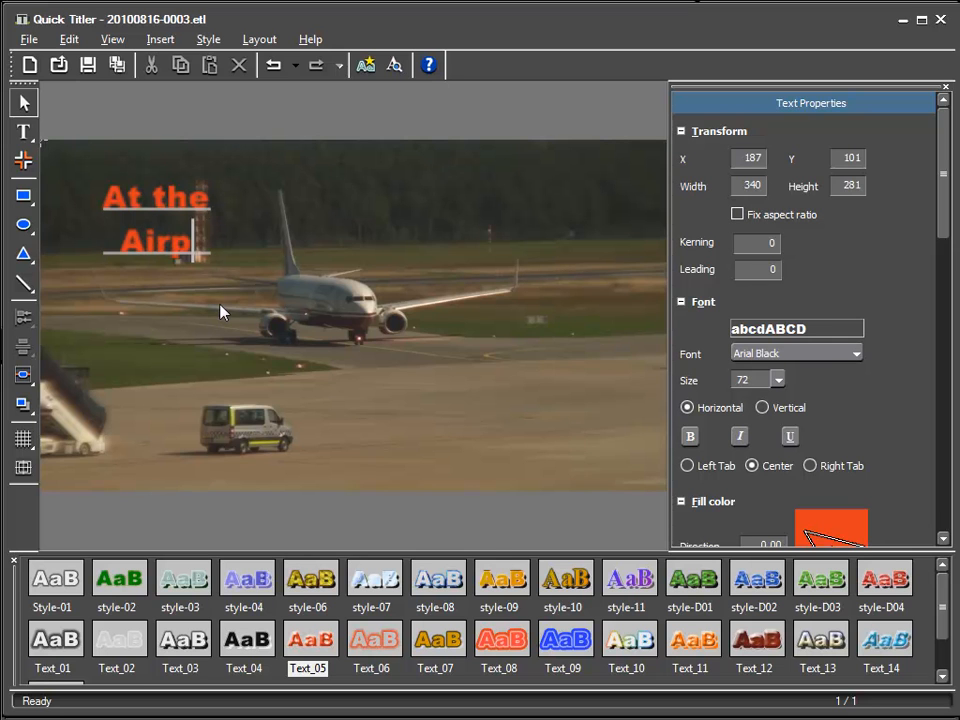
text(ort)
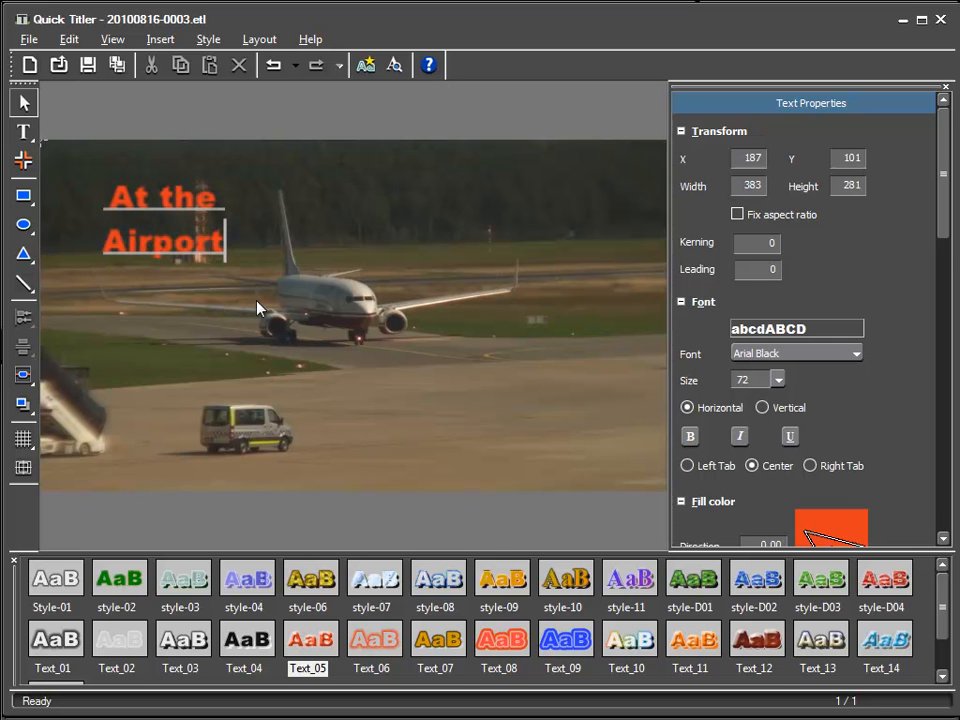
mouse_move(142, 240)
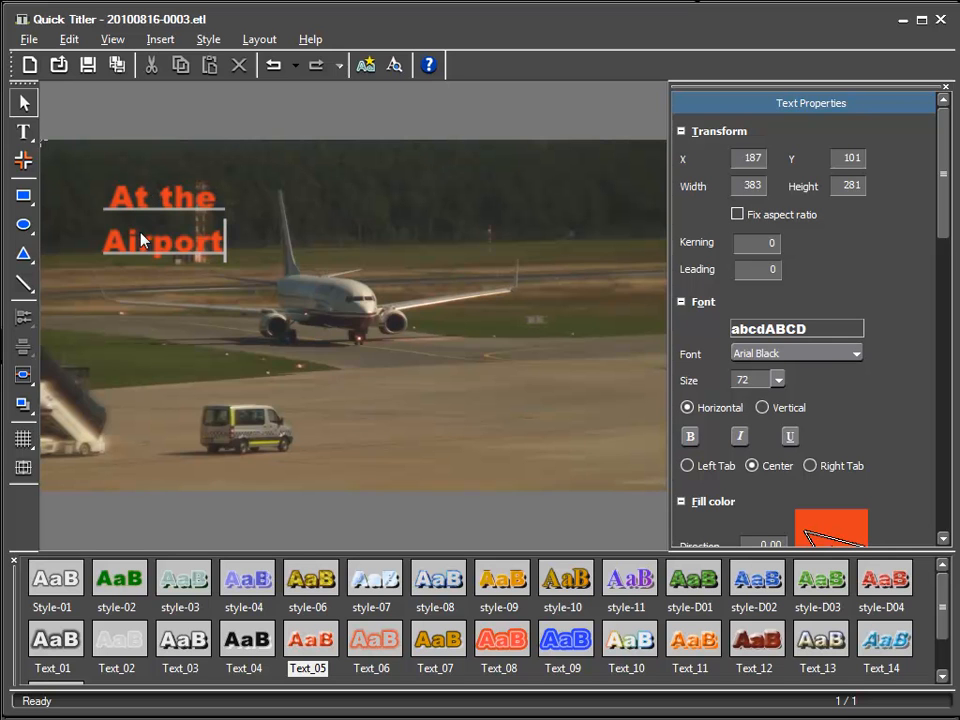
mouse_move(804, 110)
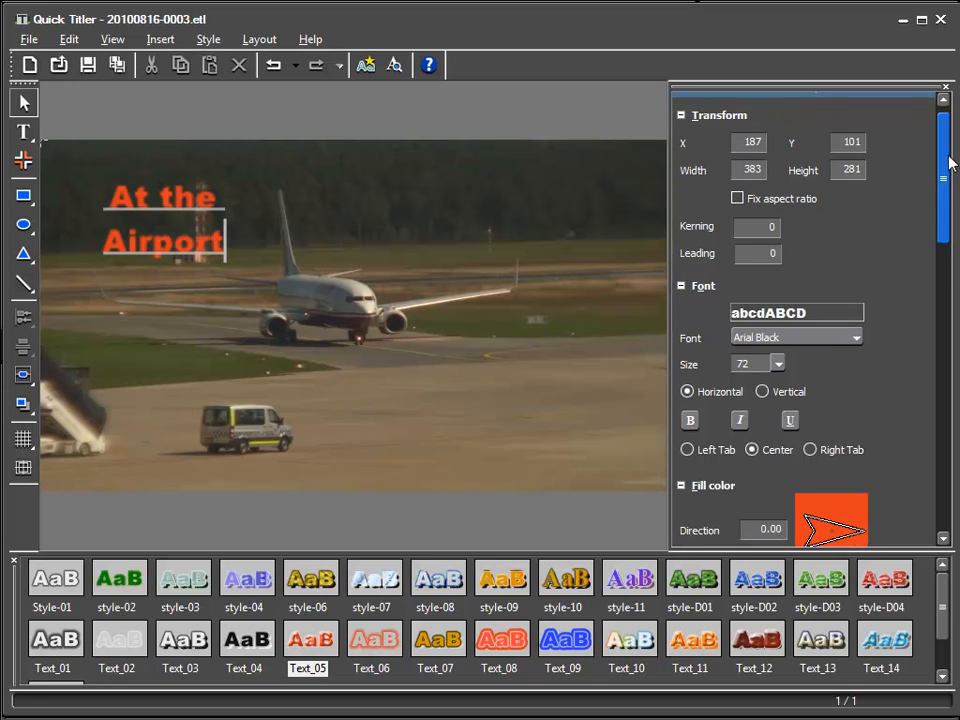
- Set the title's font size to 200 in Text Properties
click(780, 252)
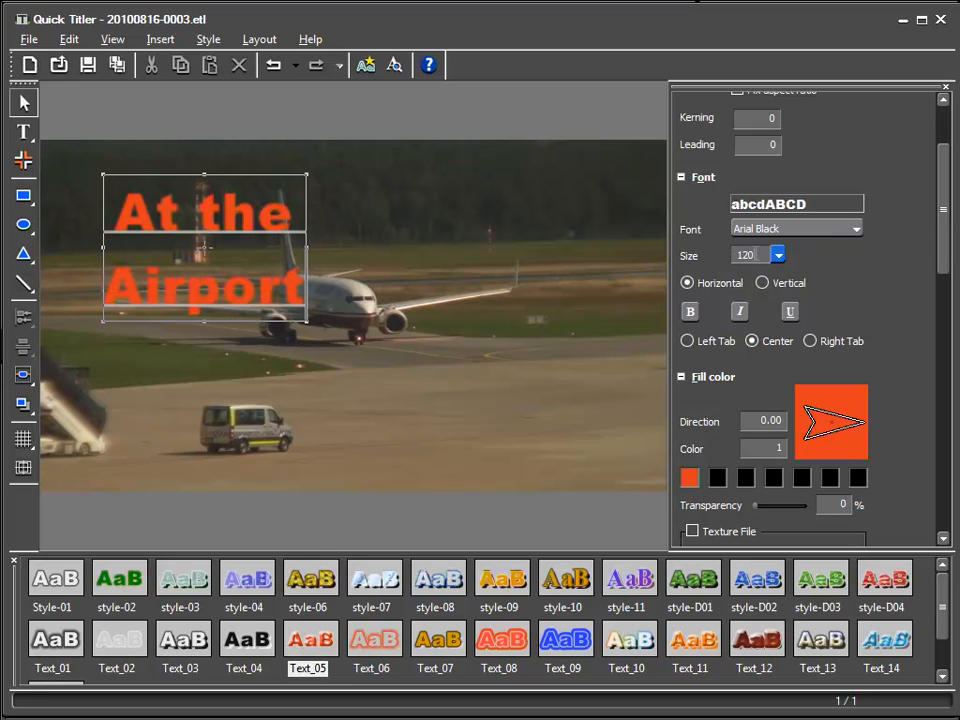
text(200)
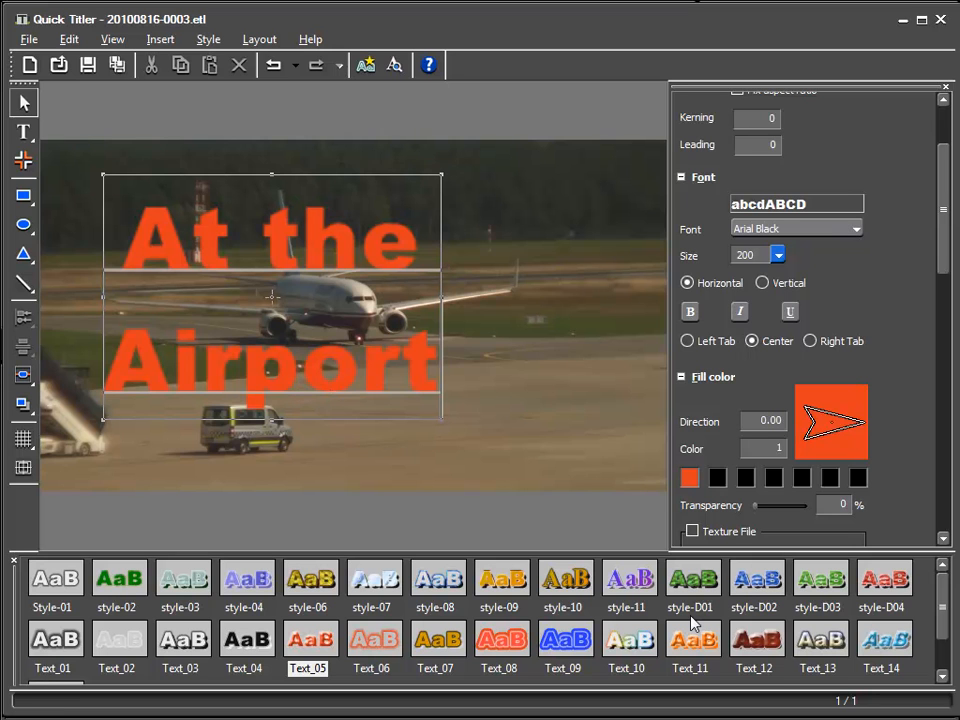
mouse_move(682, 616)
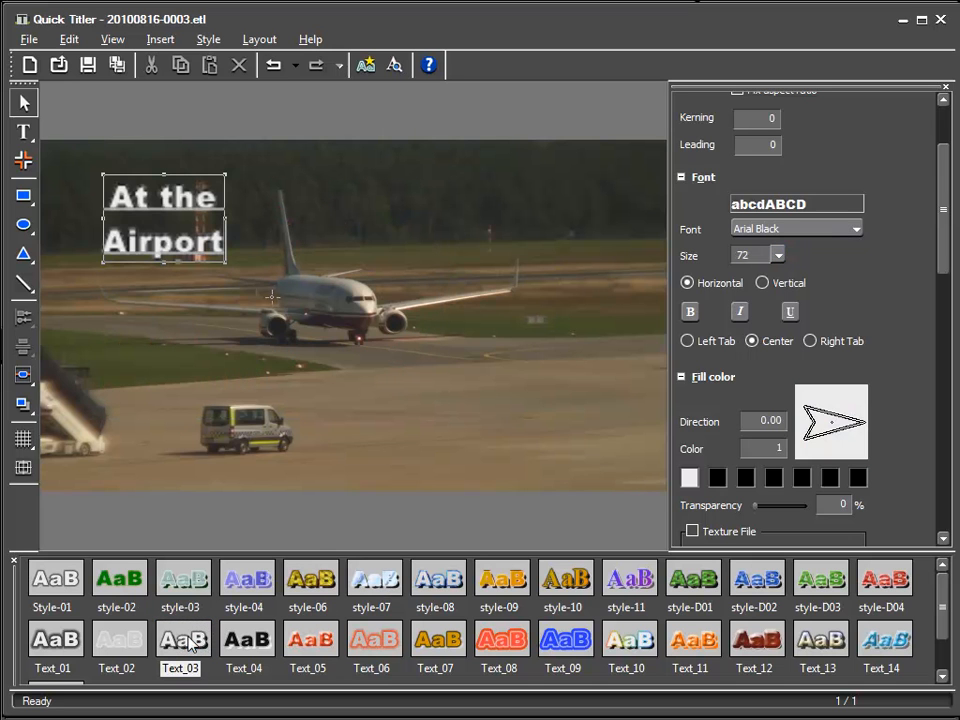
- Reduce the font size, choose Arial Black and extend the text to 'A Day at the Airport'
click(776, 260)
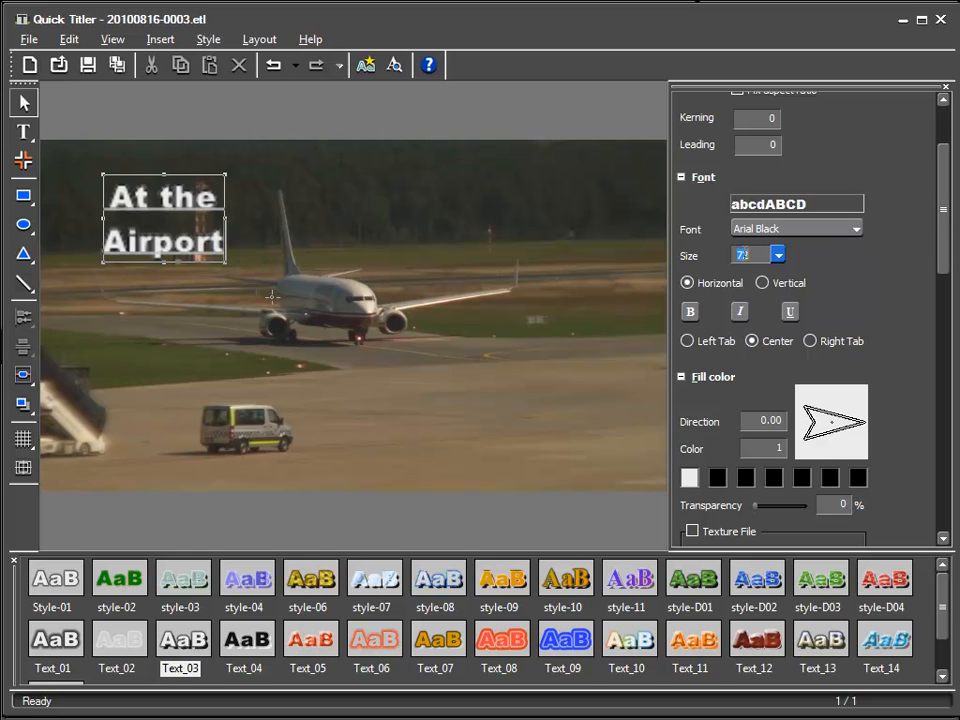
text(130)
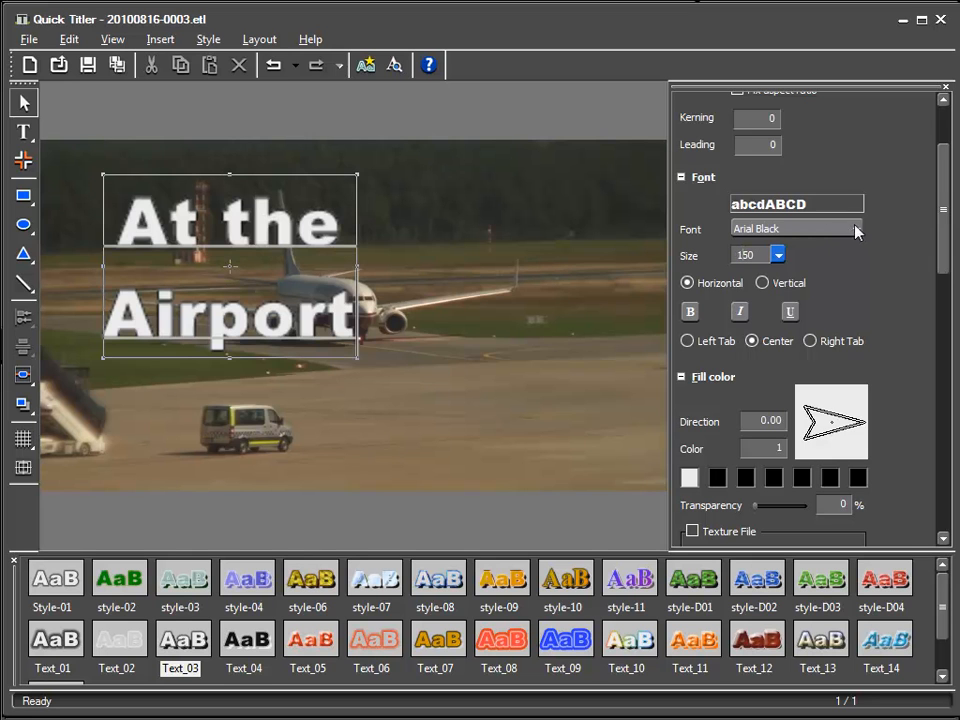
click(856, 228)
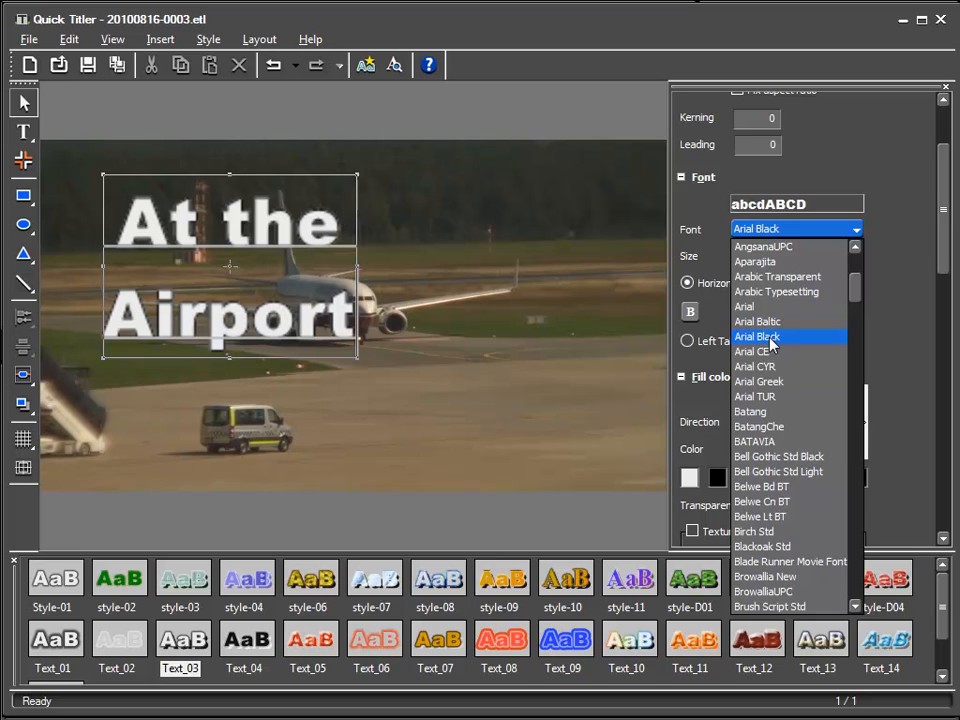
click(756, 336)
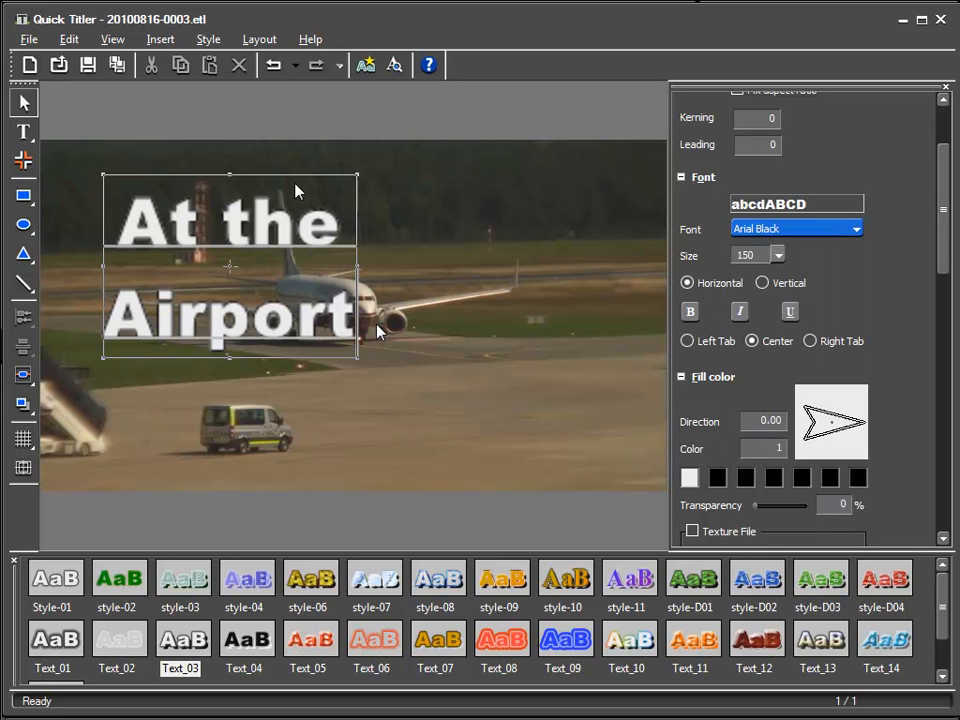
mouse_move(258, 280)
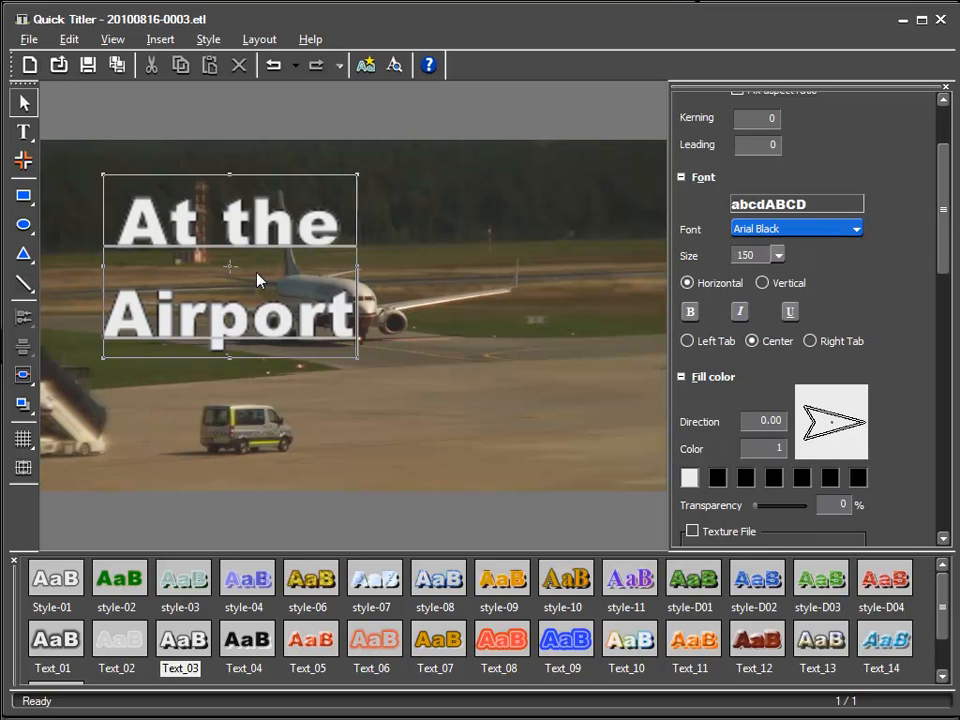
mouse_move(338, 232)
text( Day a)
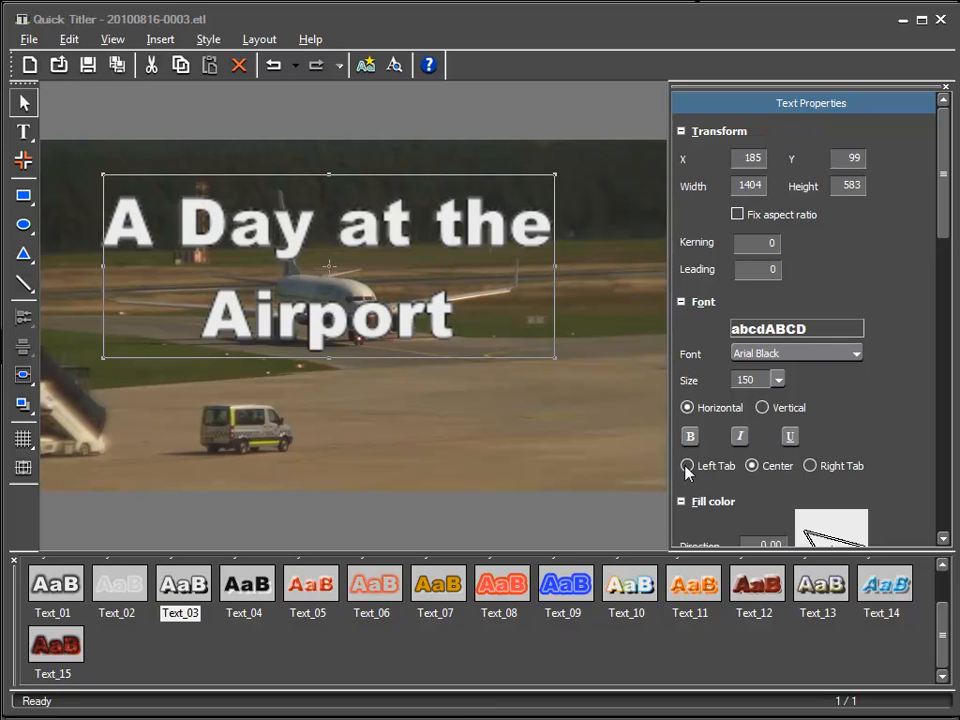
- Set the text alignment to Center so both lines are centred on each other
click(752, 464)
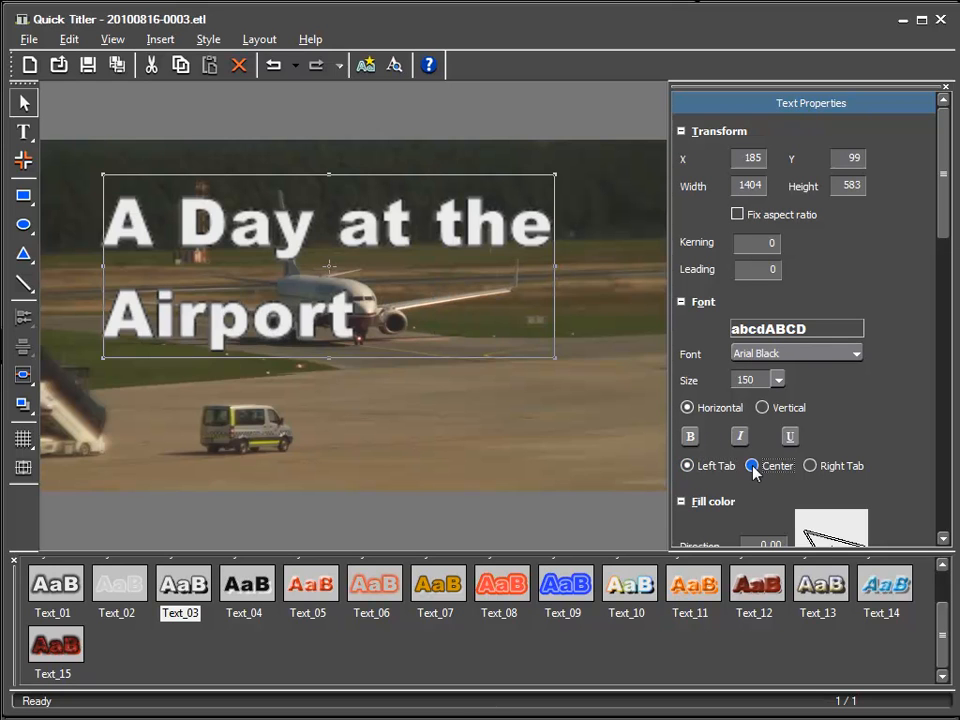
click(808, 464)
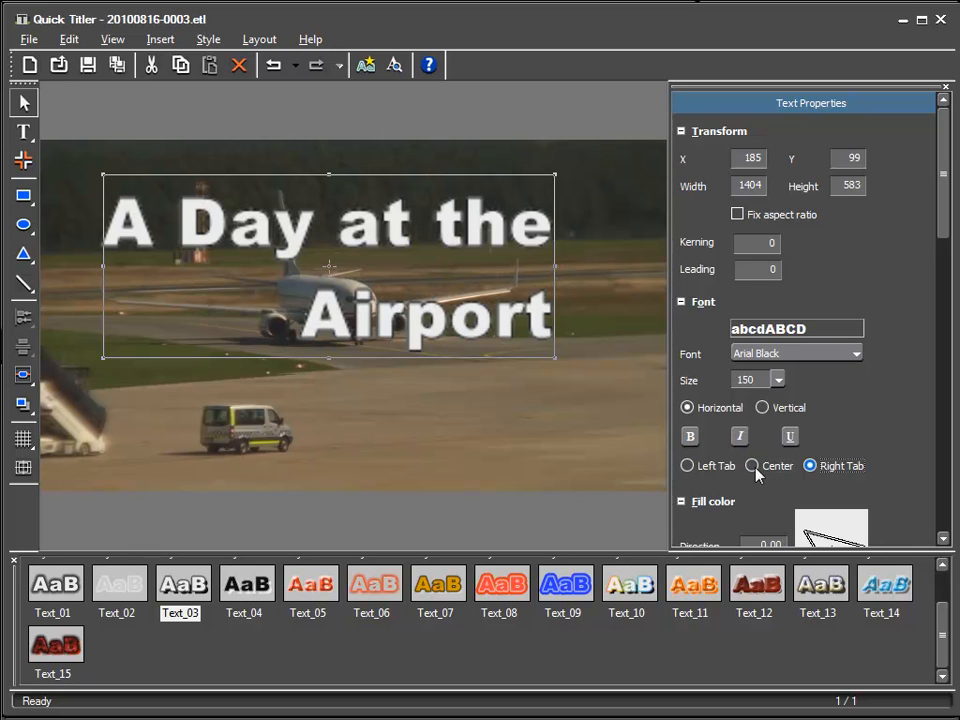
click(752, 464)
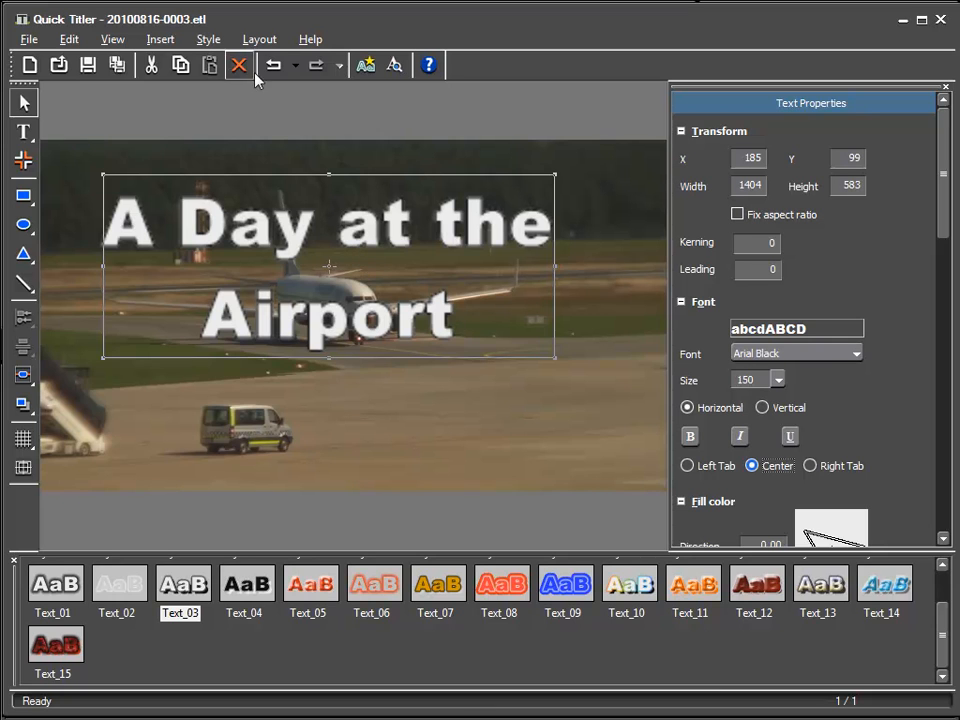
- Centre the title block in the screen horizontally and vertically via Layout, enabling its shadow
click(260, 40)
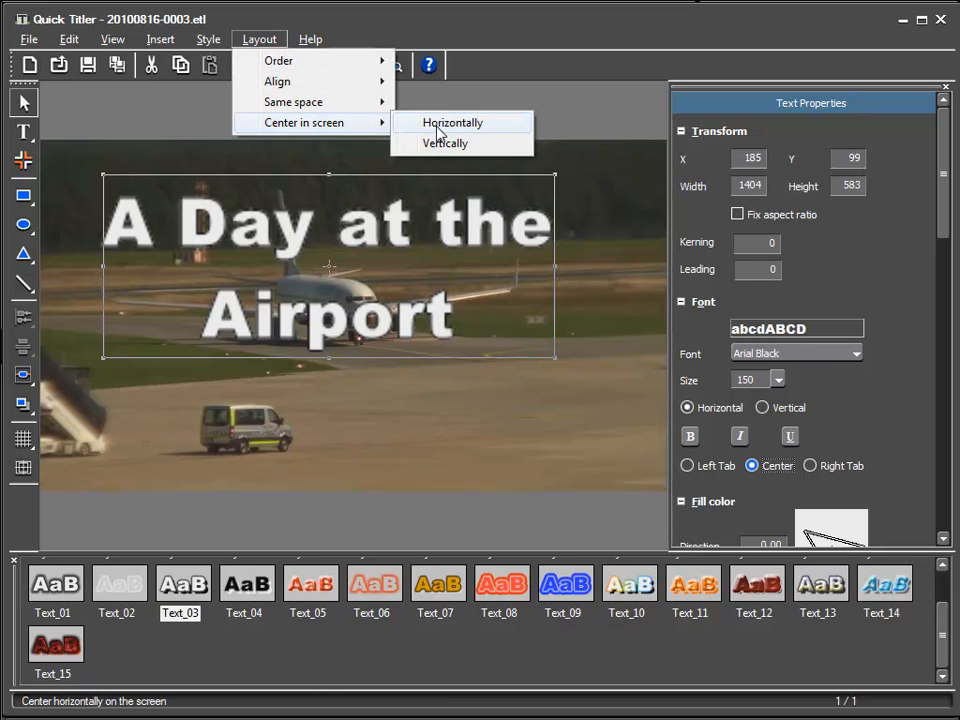
click(452, 122)
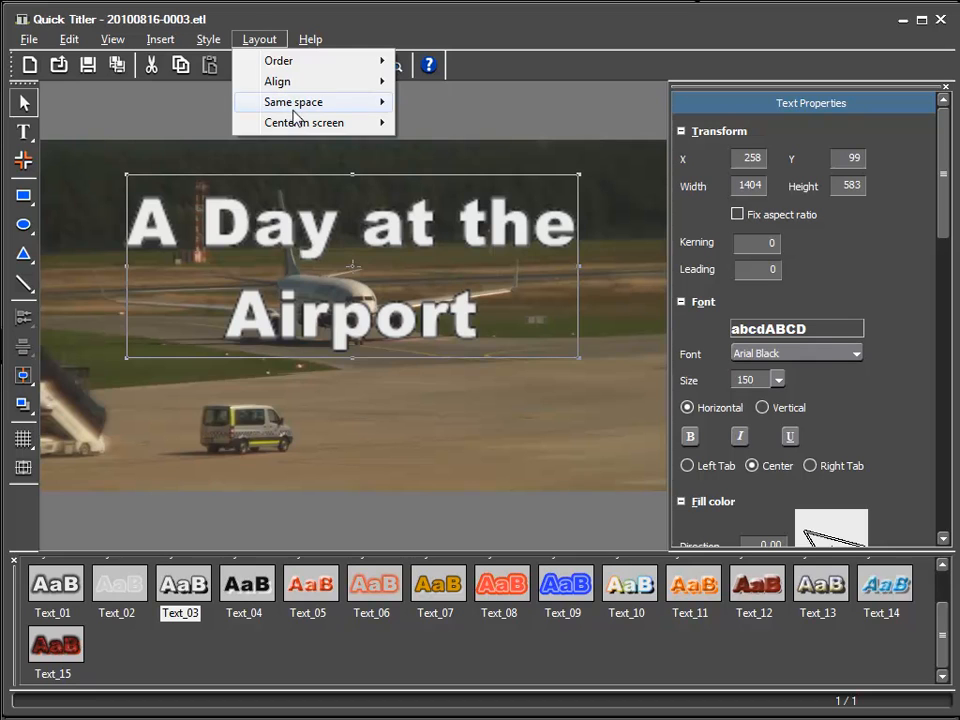
click(304, 122)
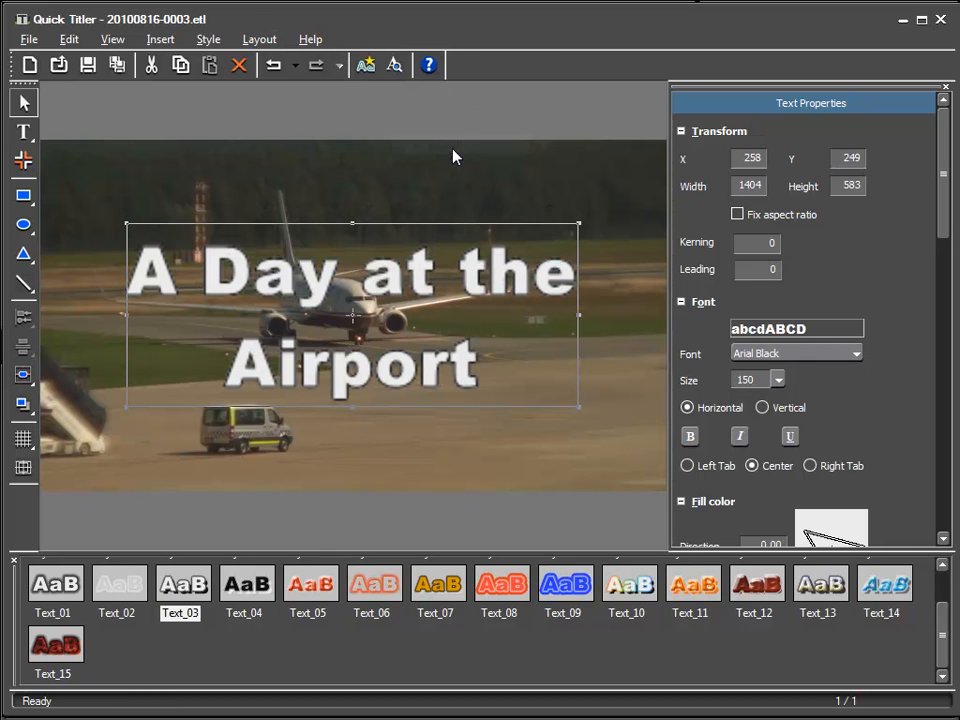
mouse_move(608, 224)
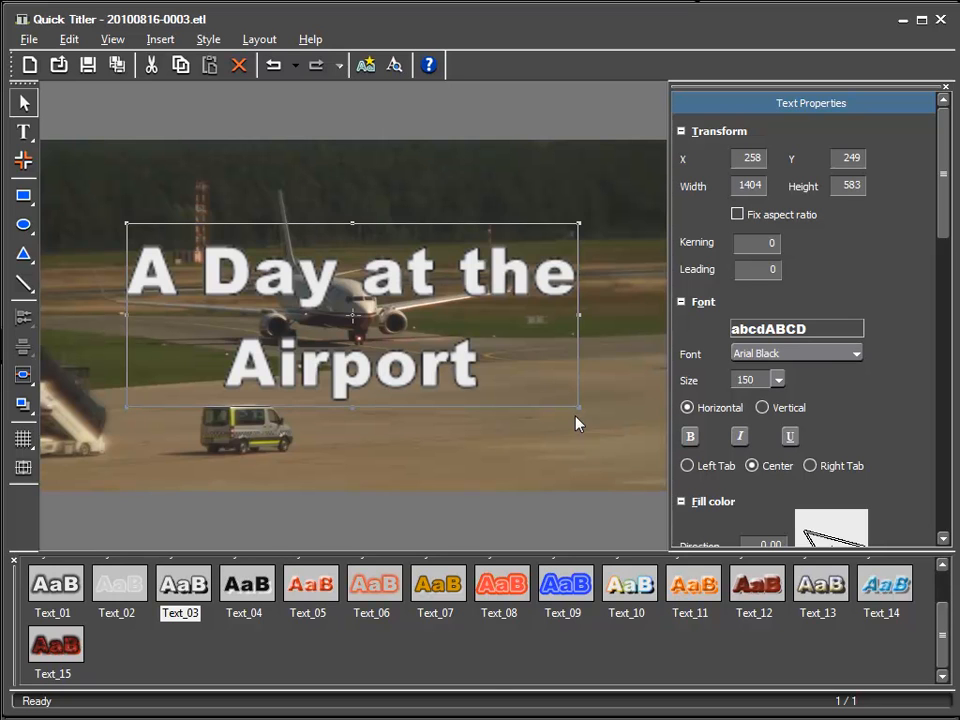
mouse_move(424, 112)
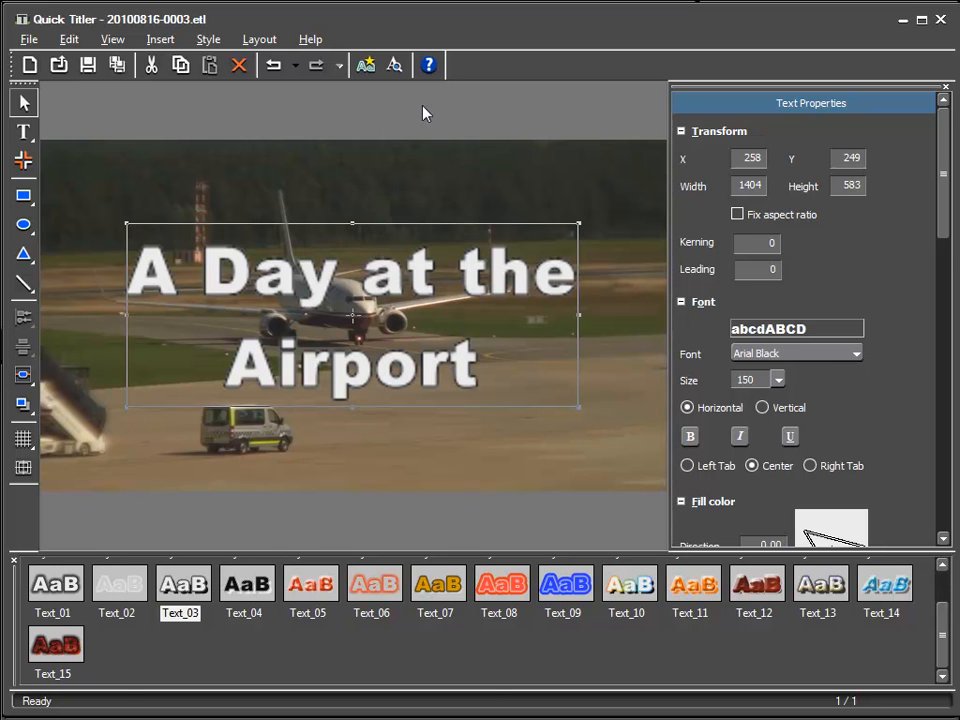
click(394, 64)
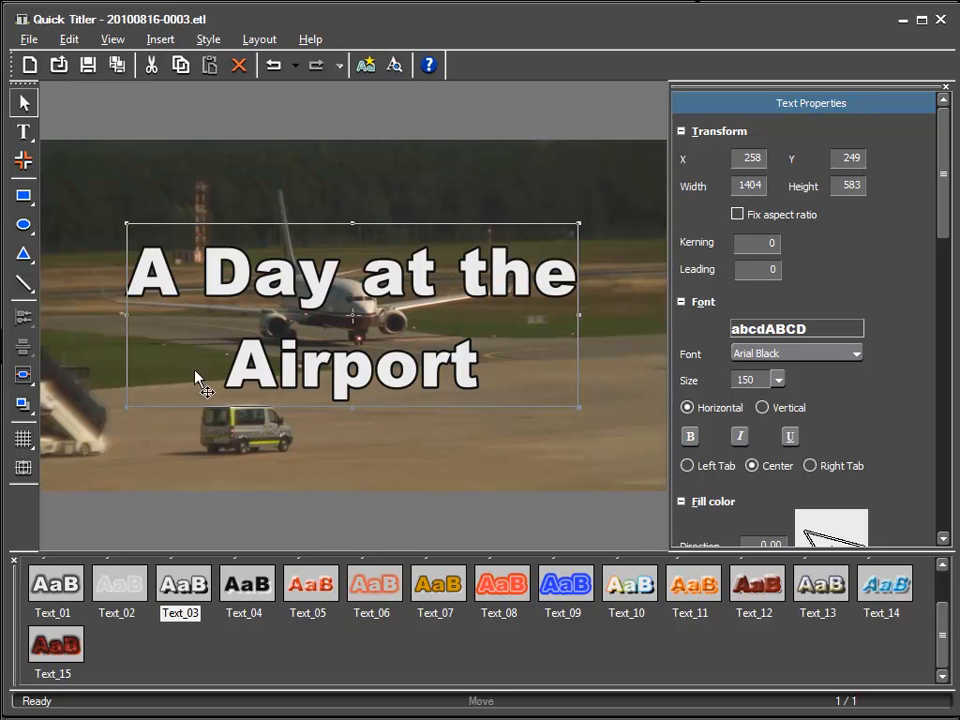
mouse_move(584, 370)
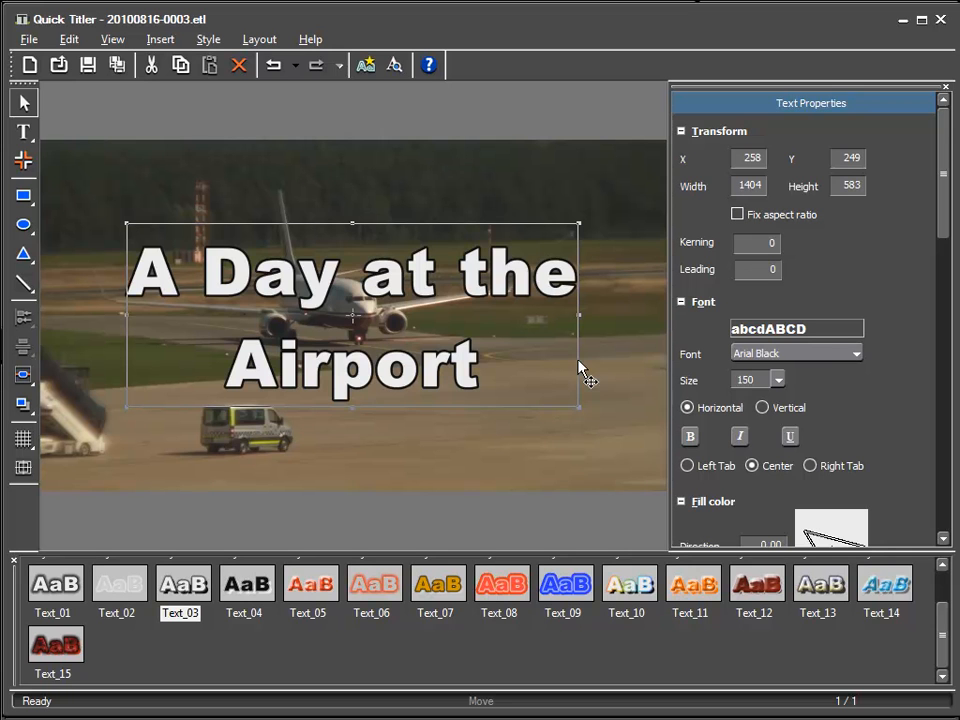
scroll(down, 3)
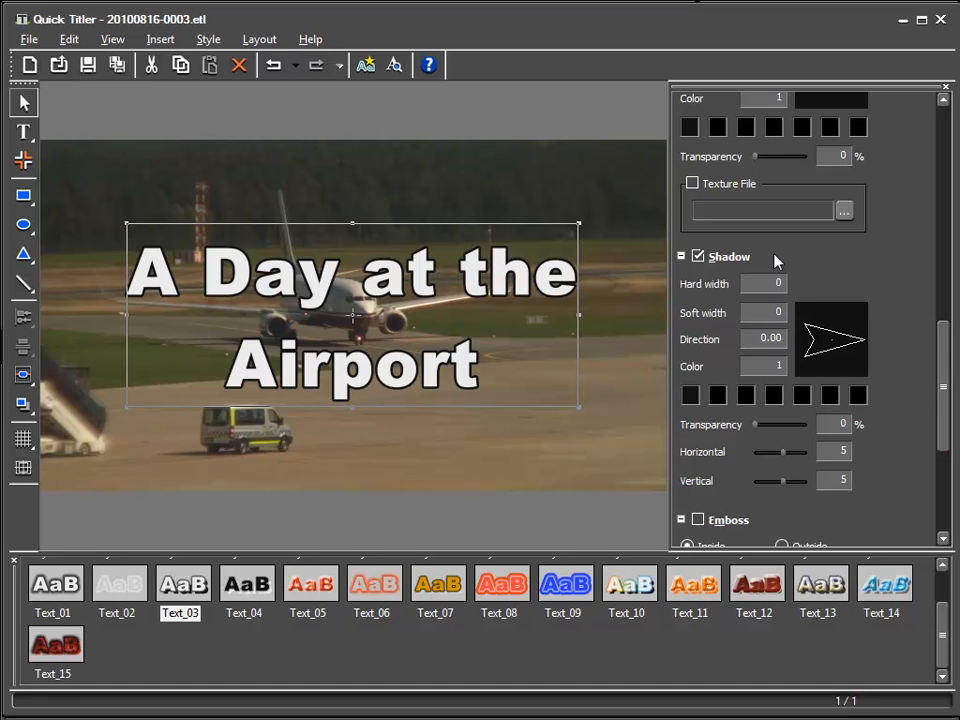
mouse_move(708, 326)
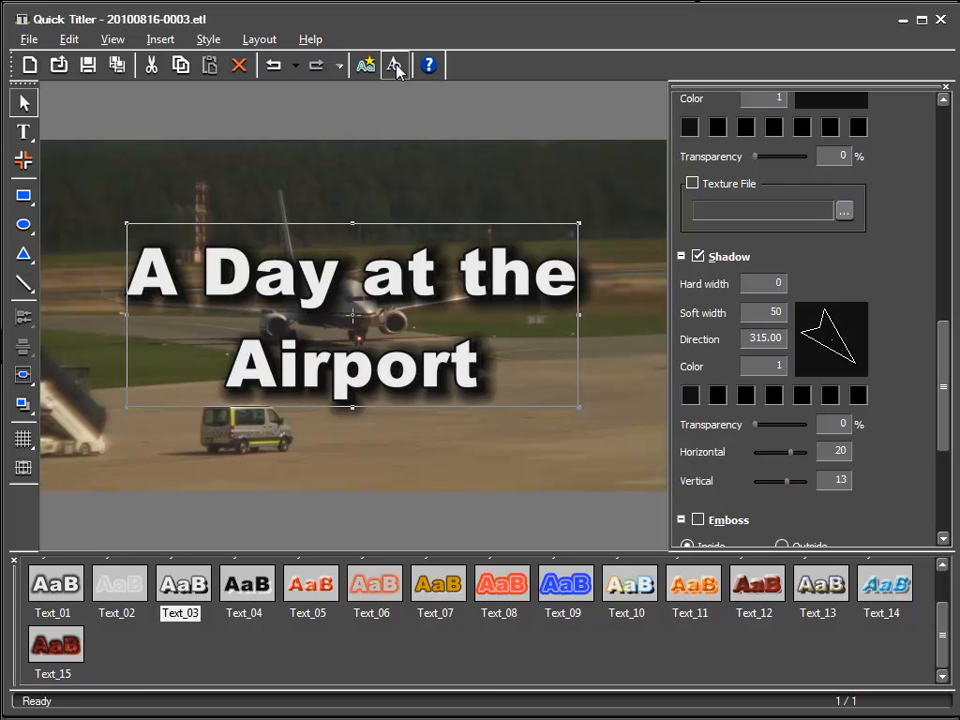
mouse_move(396, 64)
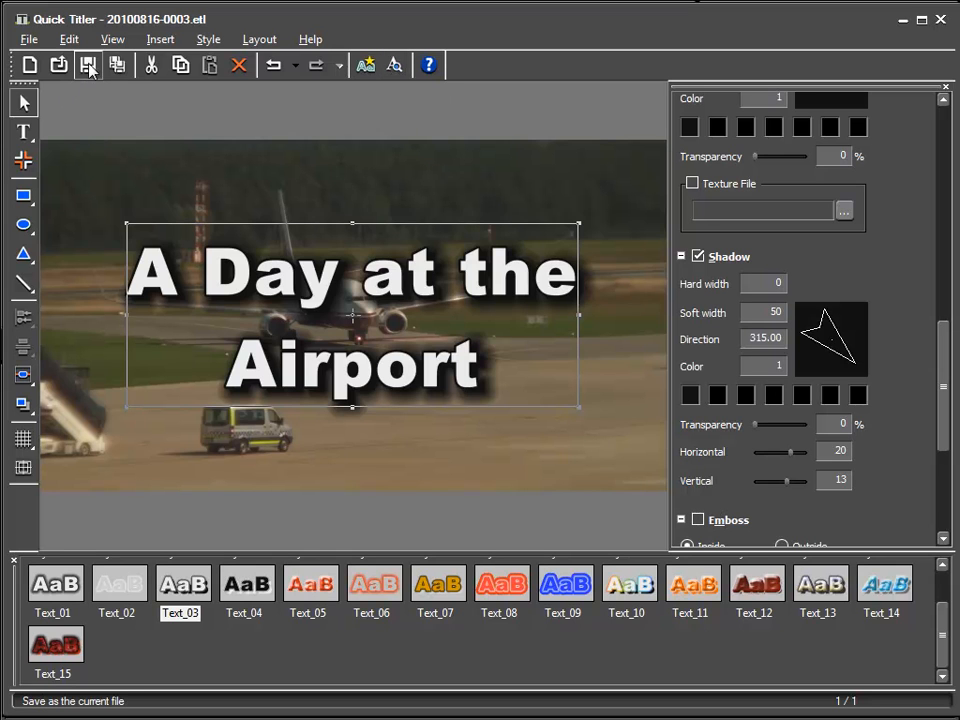
mouse_move(88, 64)
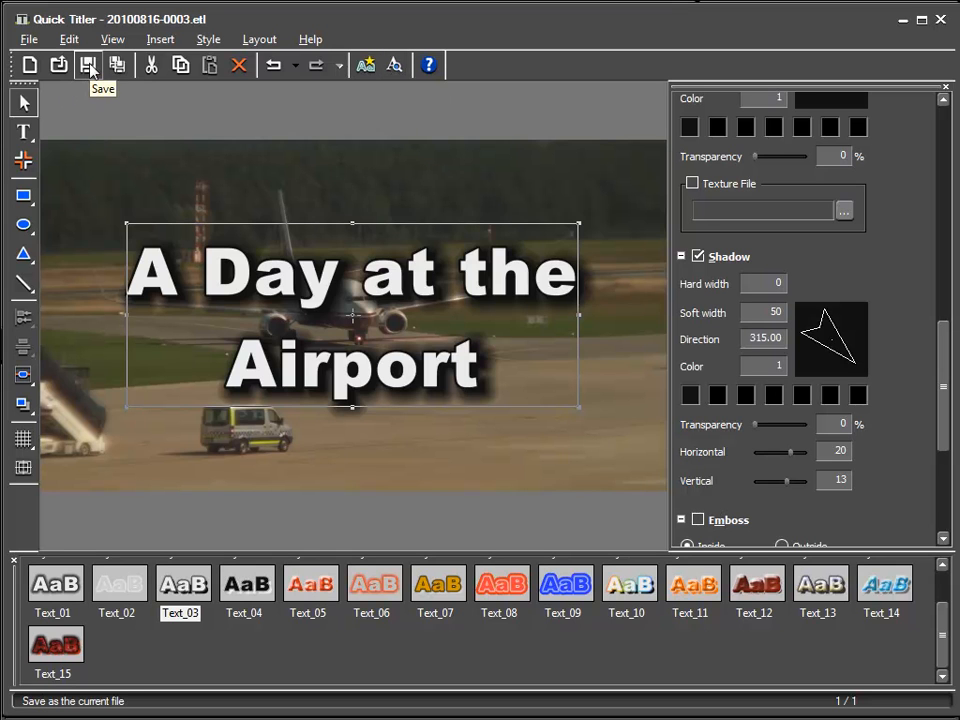
- Save the title onto the 1T track and drag the clip to a new start position
click(88, 64)
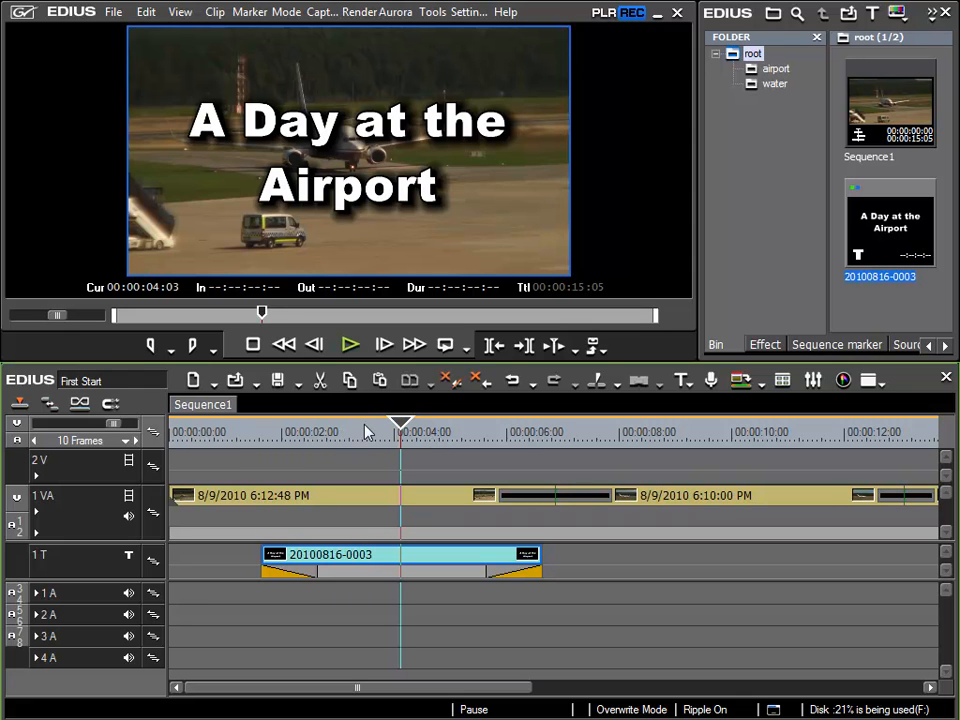
mouse_move(264, 440)
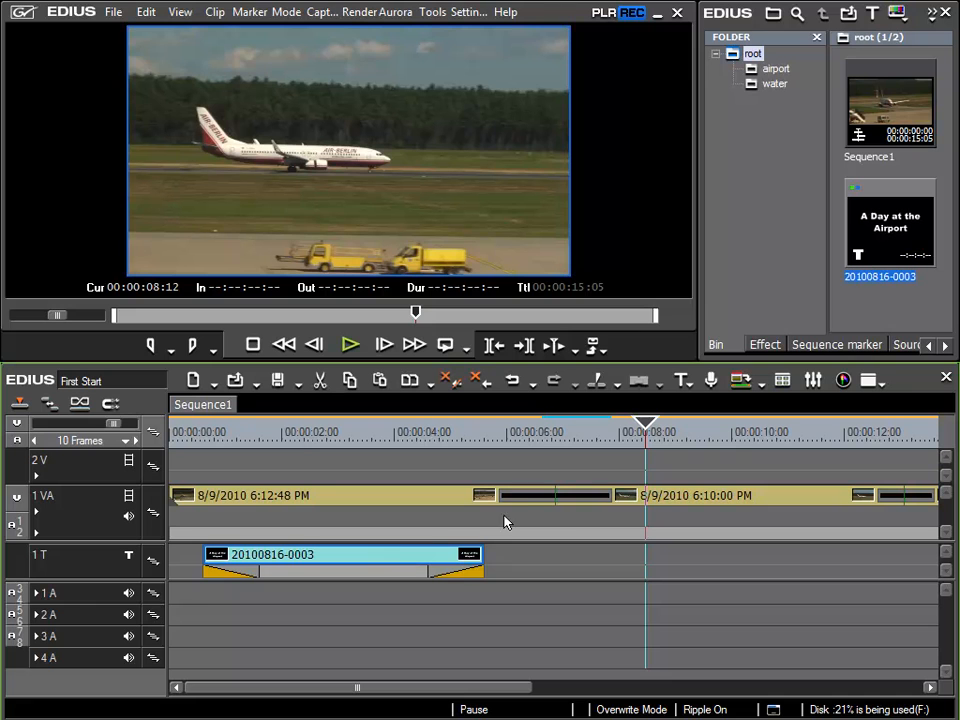
mouse_move(468, 556)
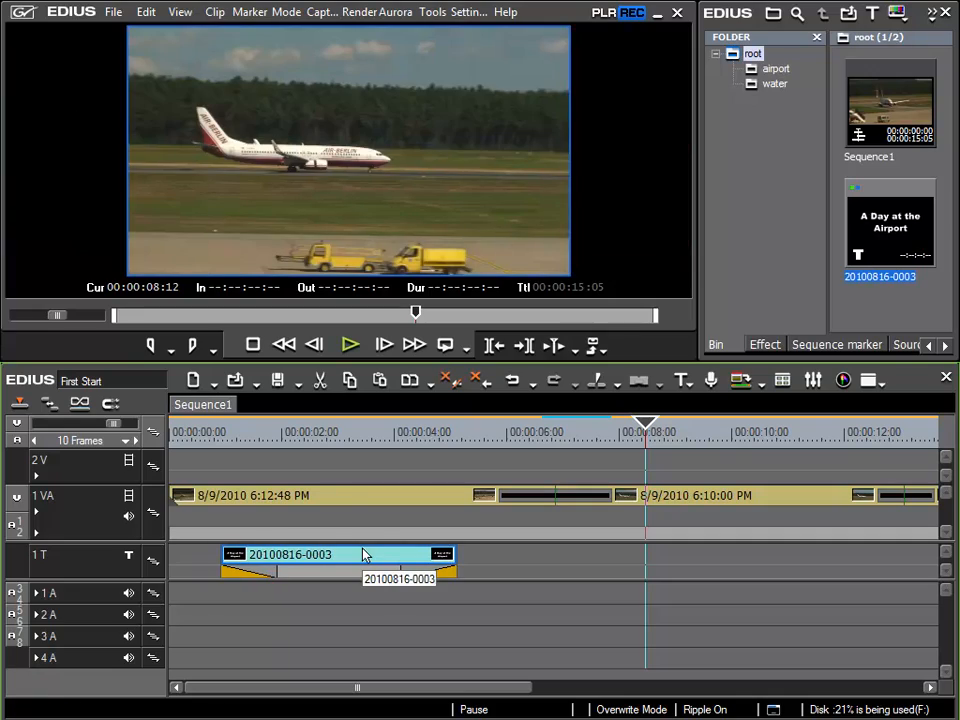
click(340, 554)
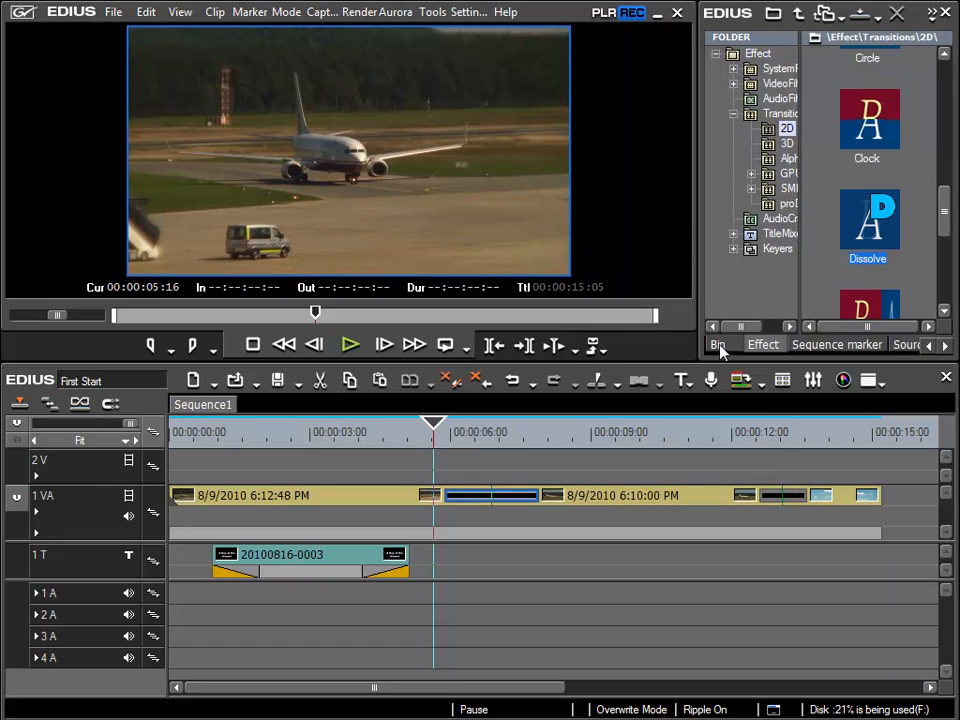
- Create a new bin folder named 'titles' under root, then show the root folder's clips again
click(716, 344)
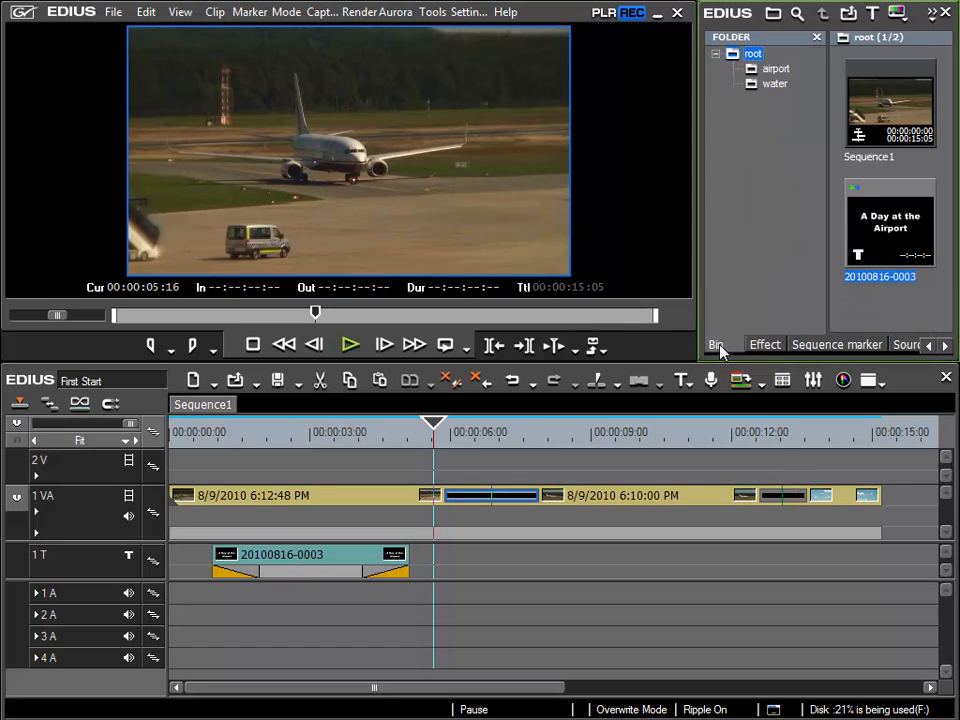
click(752, 52)
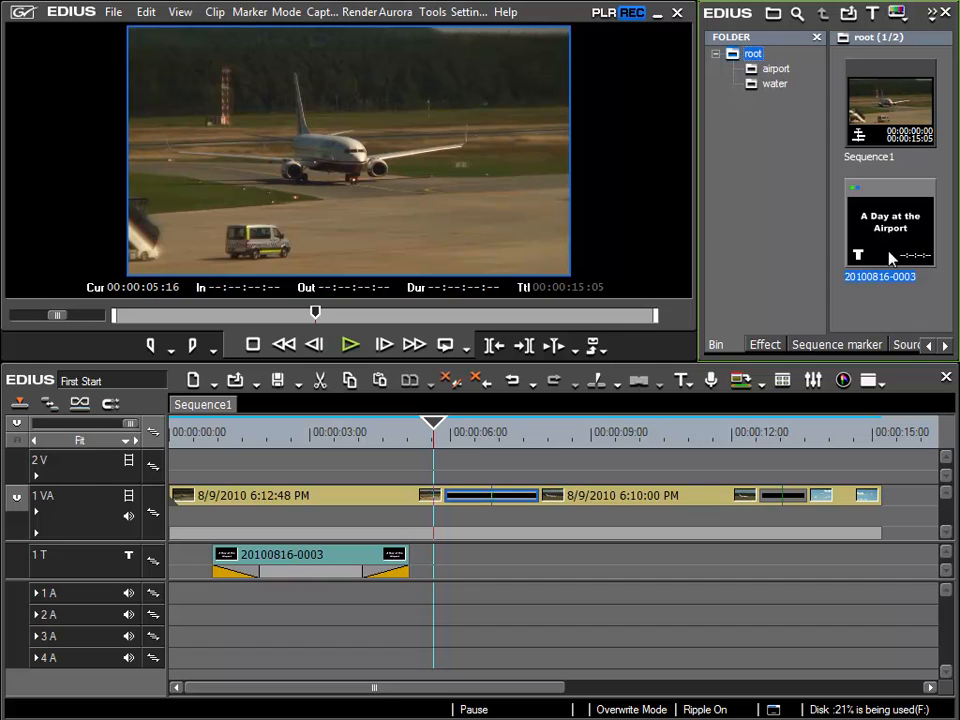
mouse_move(472, 512)
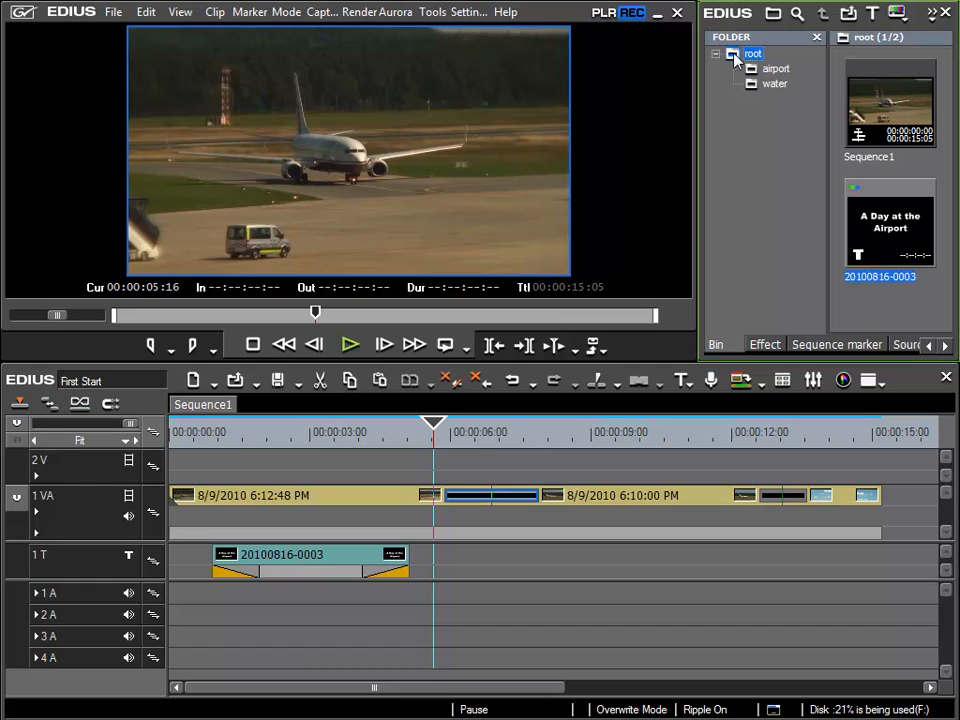
right_click(752, 52)
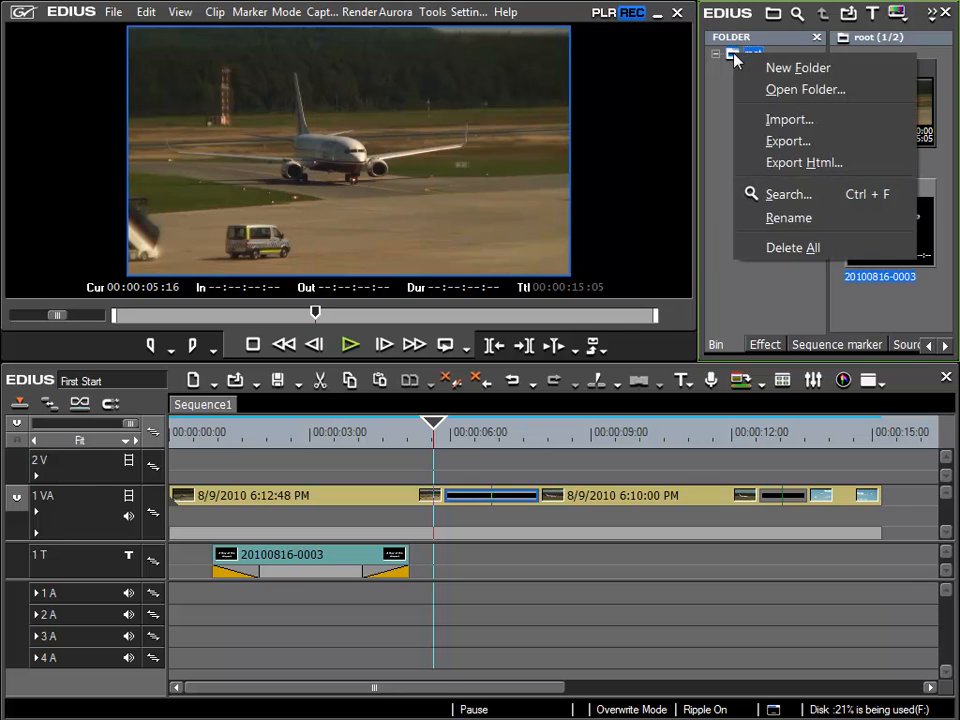
click(798, 68)
text(titles)
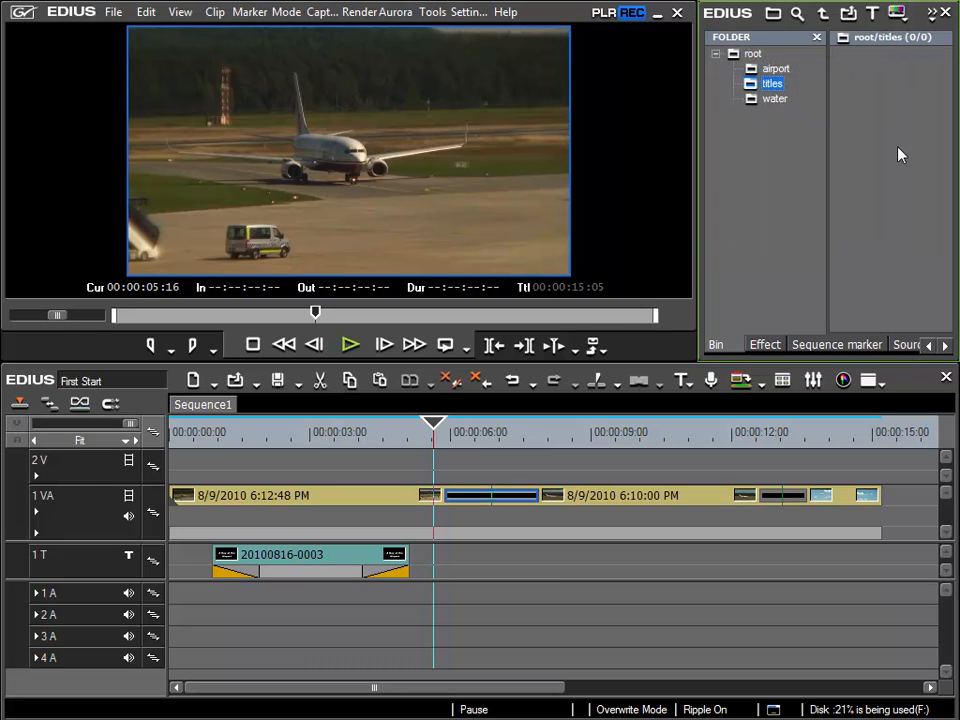
click(752, 52)
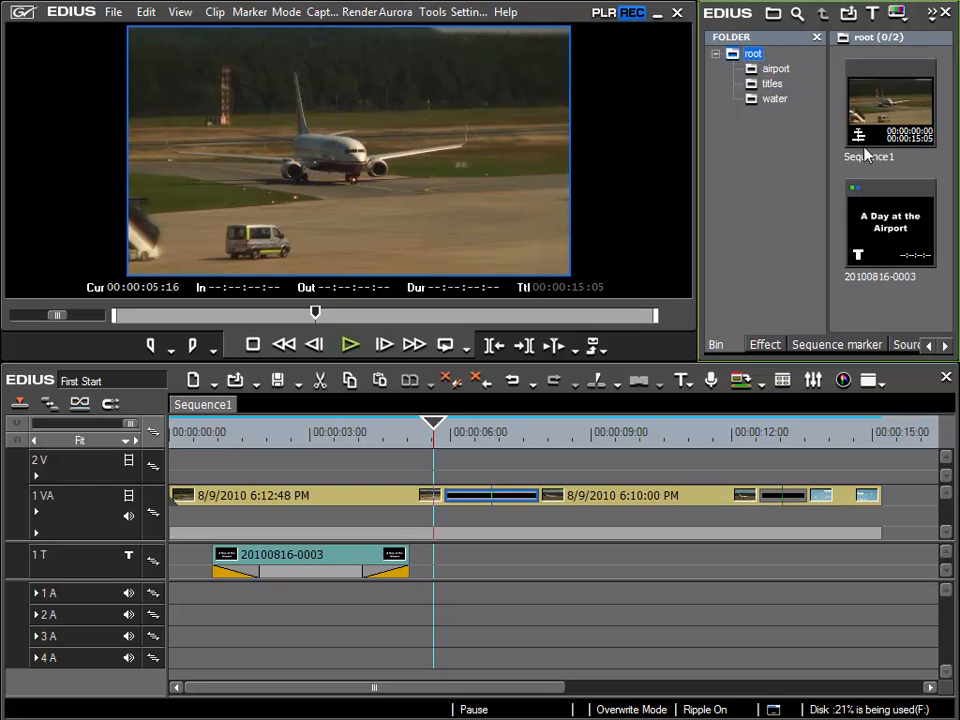